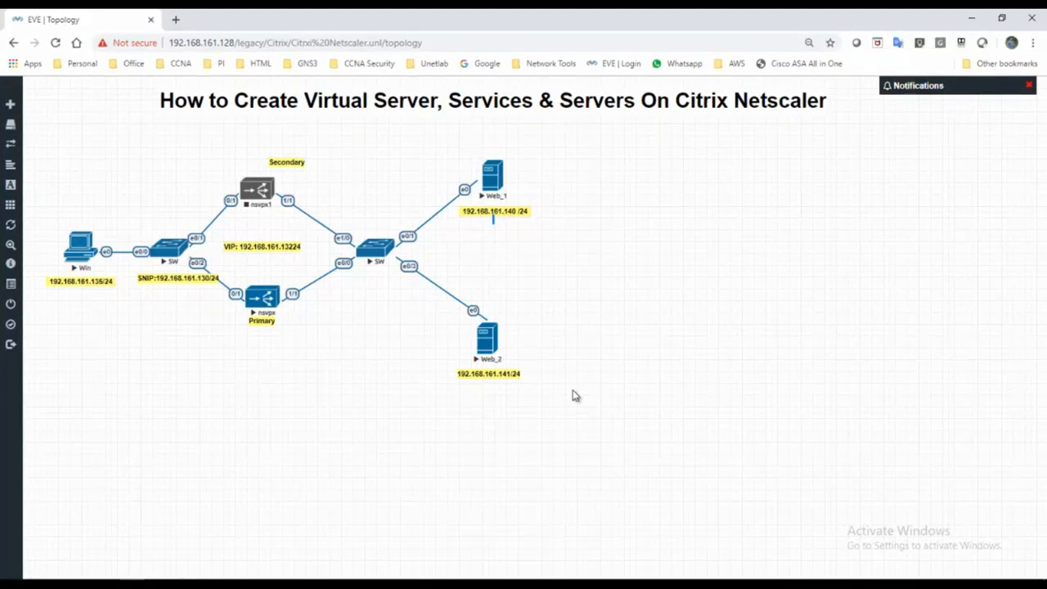
mouse_move(367, 323)
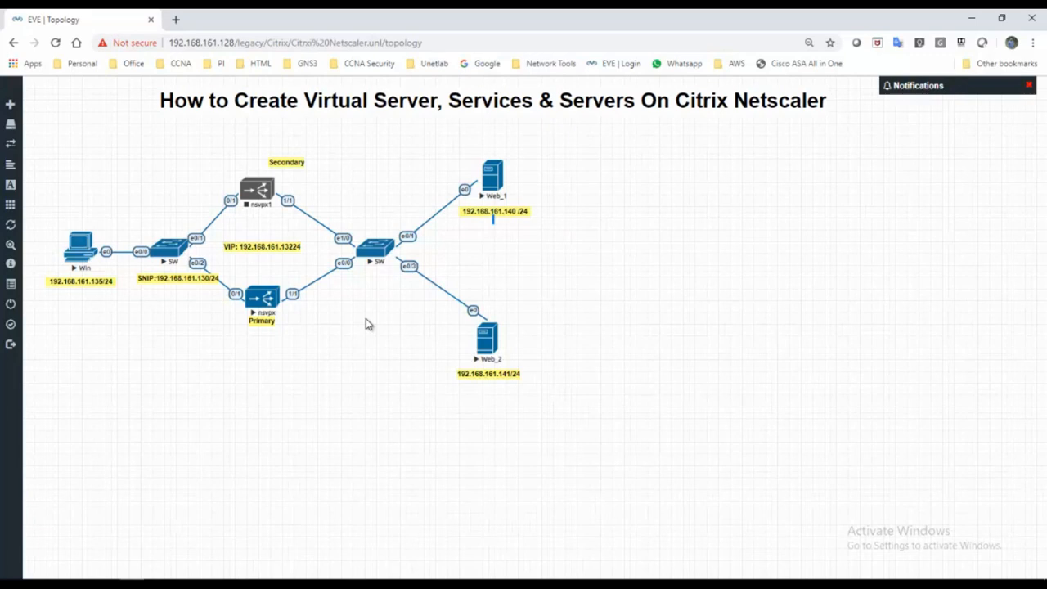
mouse_move(363, 332)
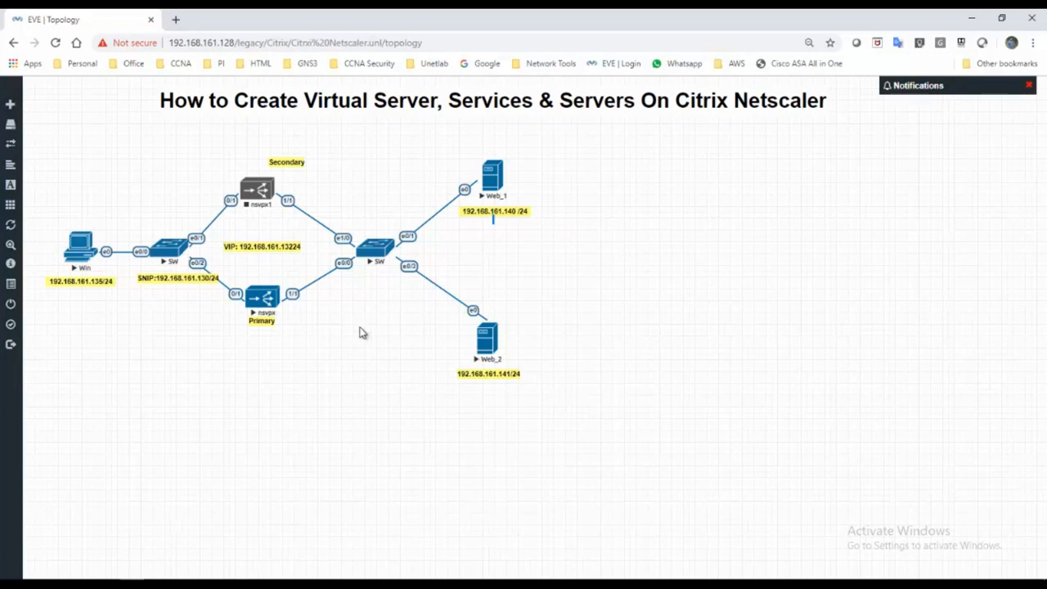
mouse_move(356, 341)
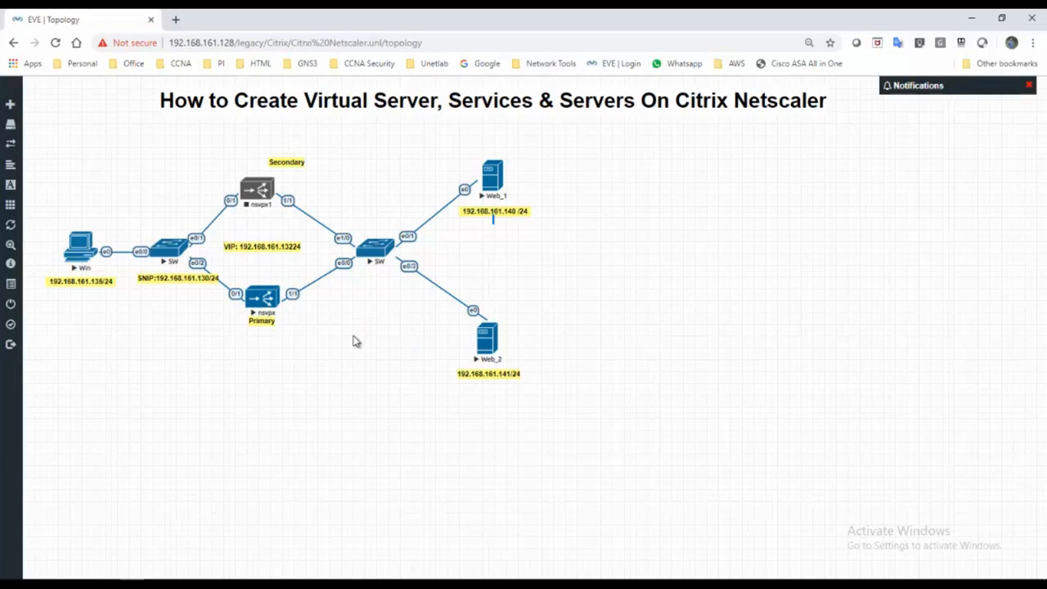
mouse_move(436, 236)
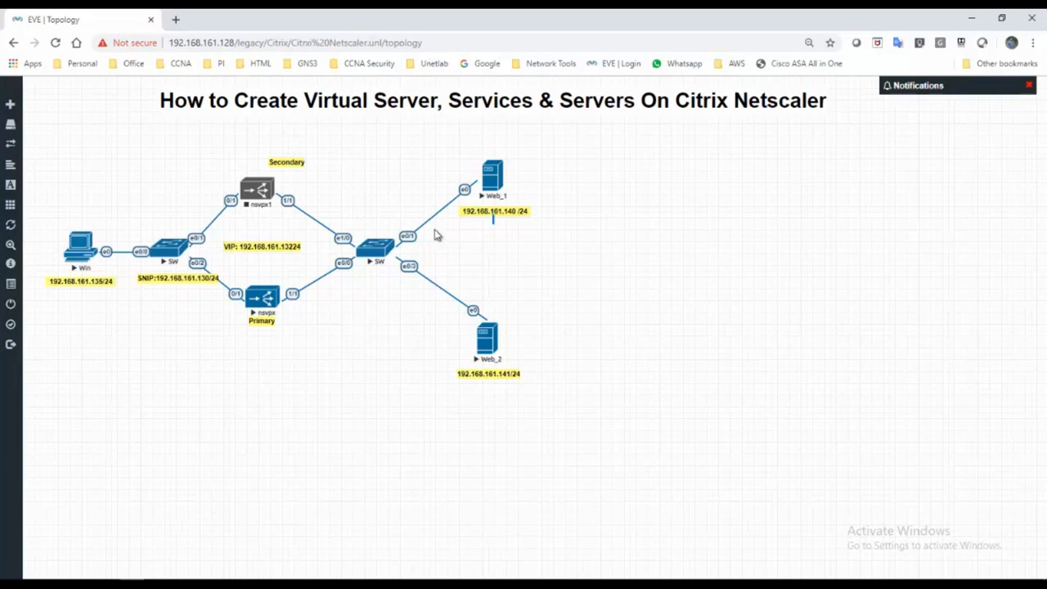
mouse_move(409, 198)
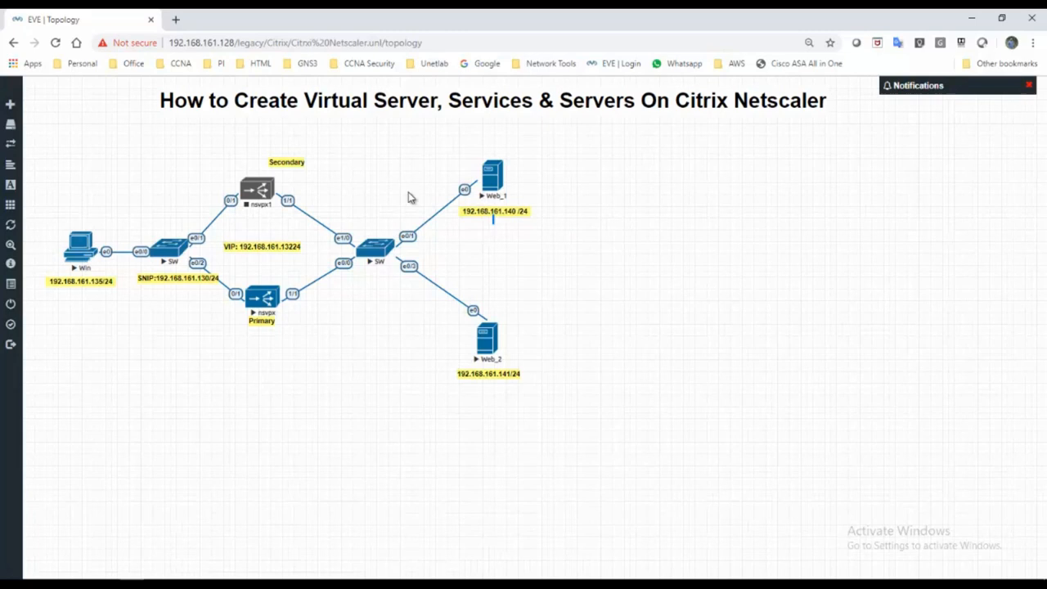
mouse_move(252, 342)
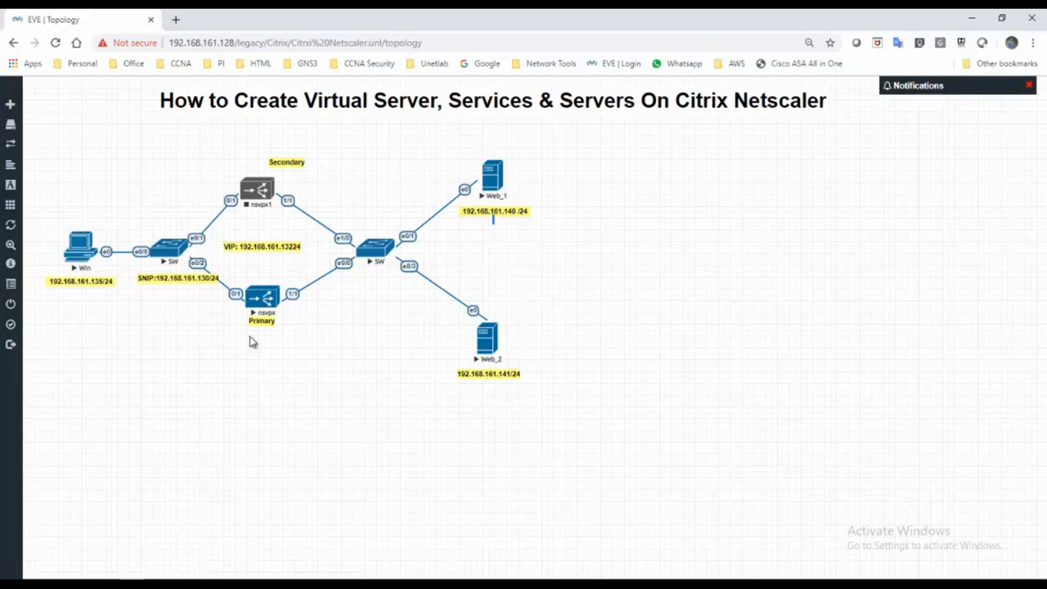
mouse_move(269, 284)
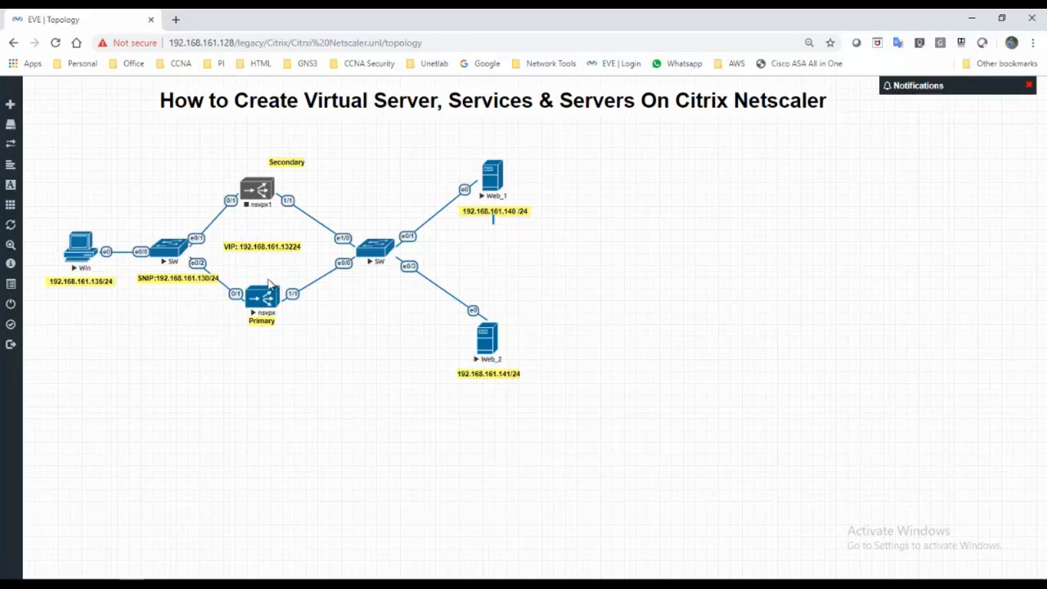
mouse_move(146, 278)
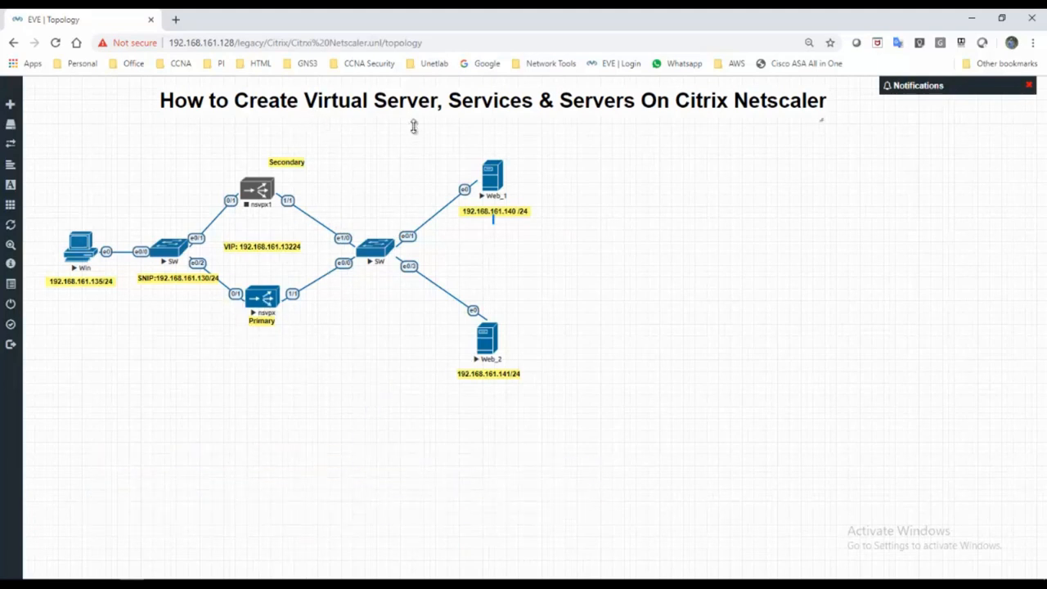
mouse_move(464, 115)
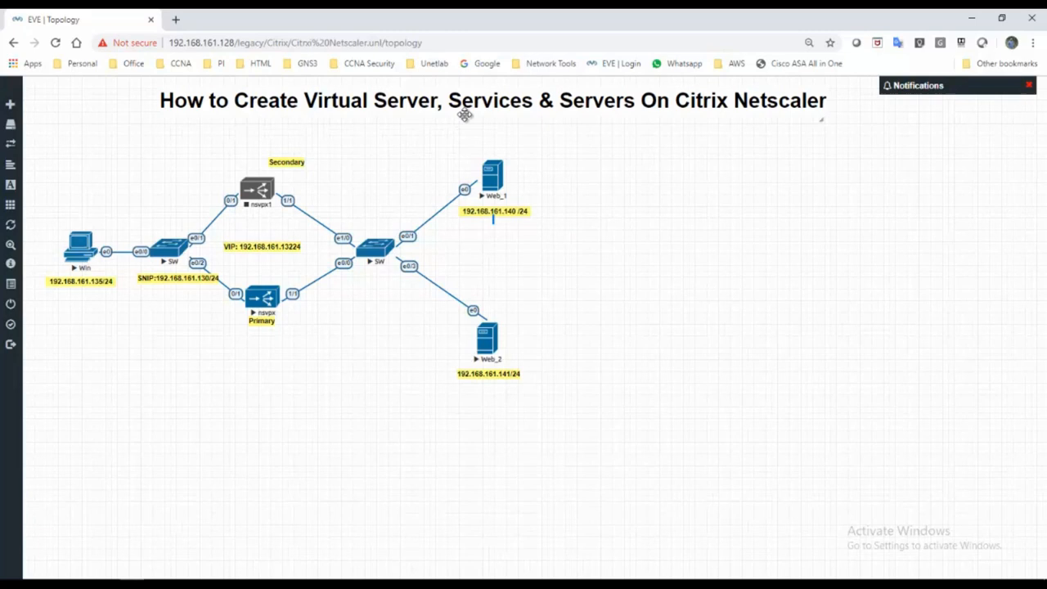
mouse_move(578, 120)
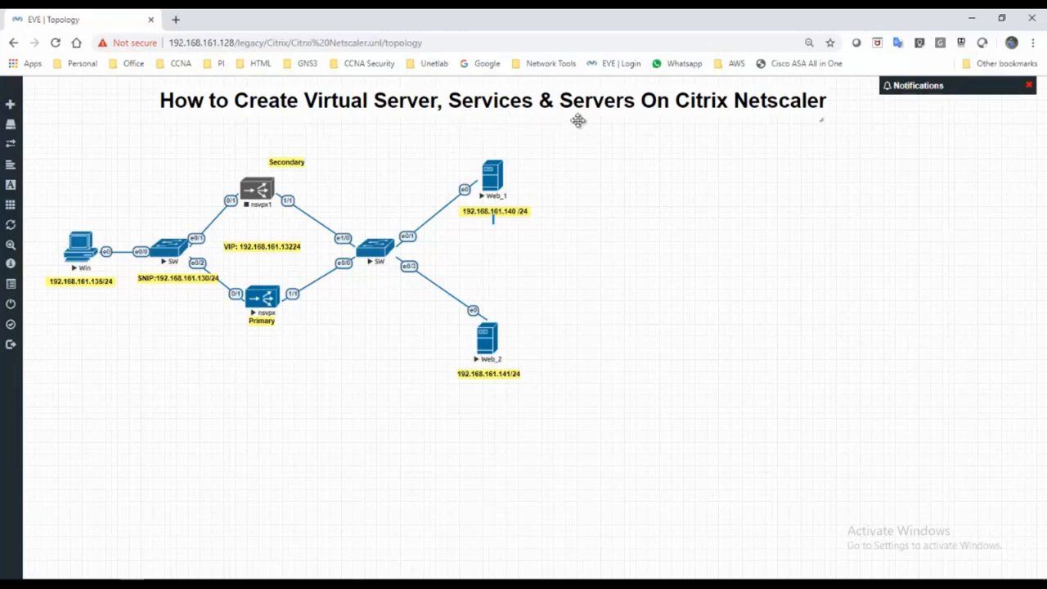
mouse_move(573, 105)
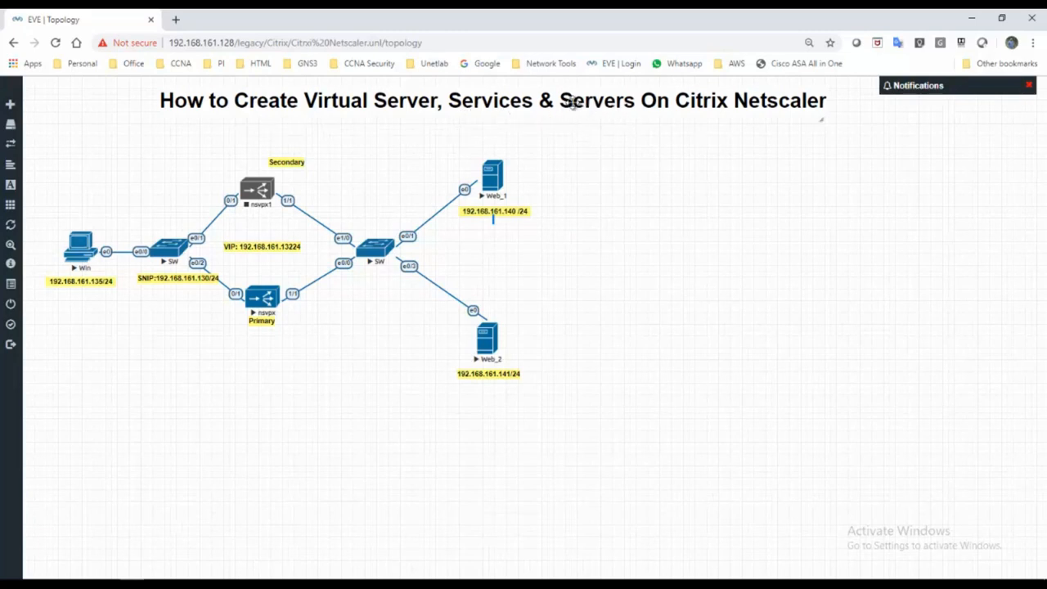
mouse_move(527, 160)
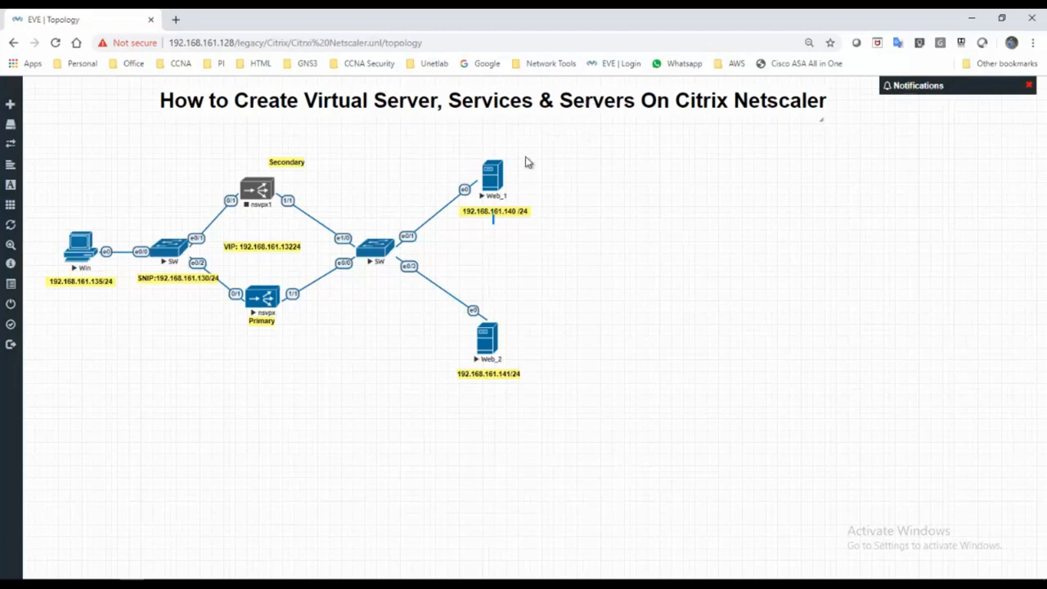
mouse_move(346, 225)
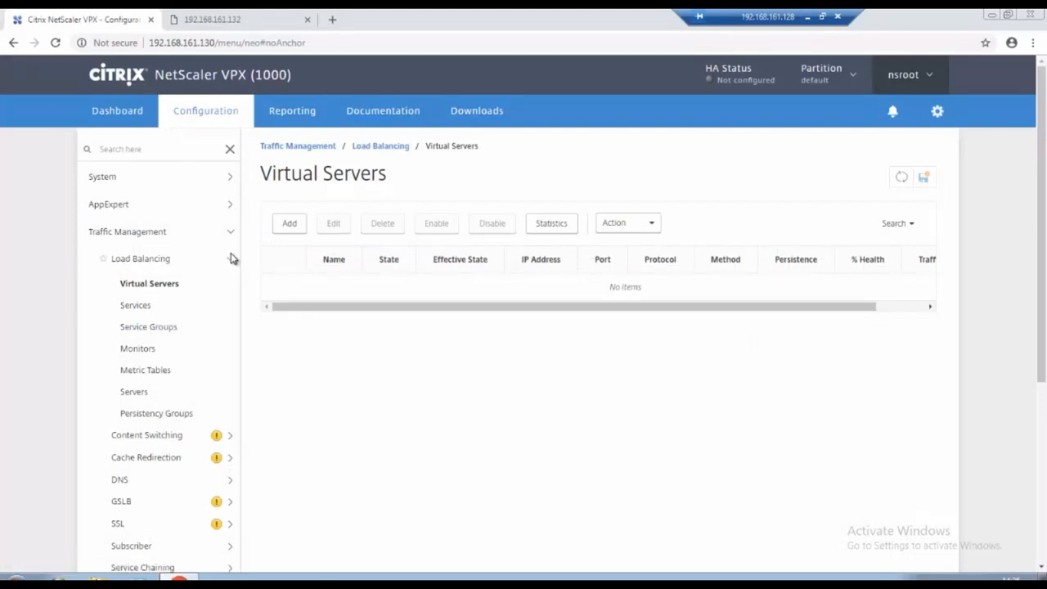
click(127, 232)
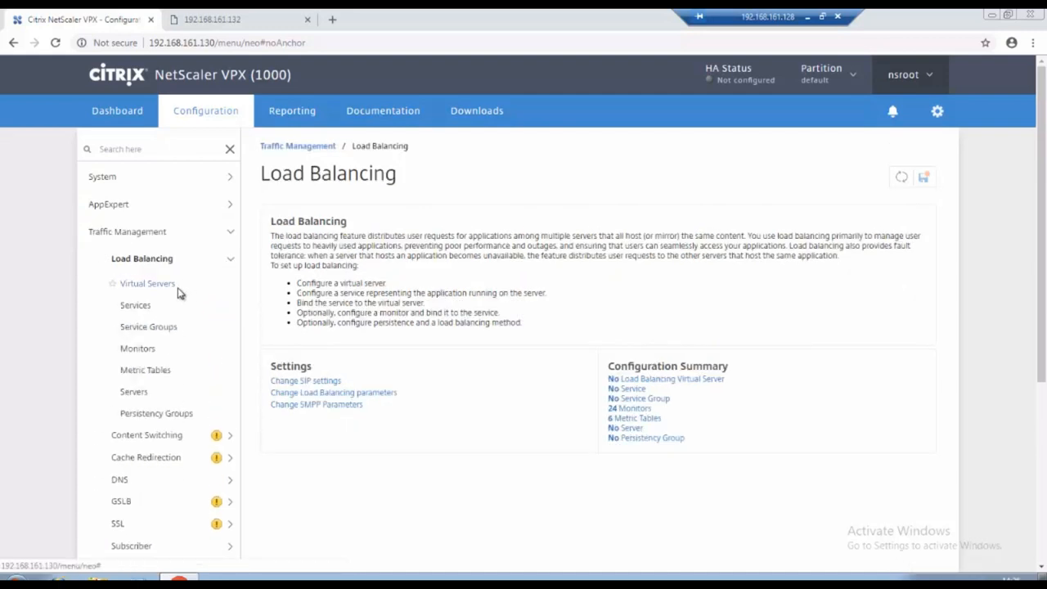
click(147, 283)
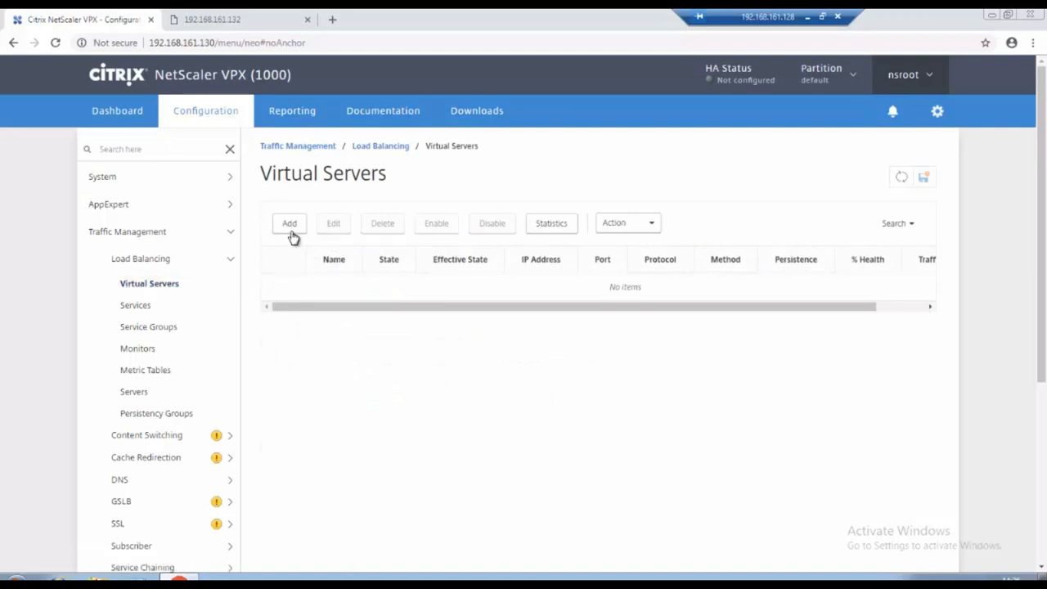
Add HTTP virtual server 'Webserver' at 192.161.160.132, port 80.
click(289, 222)
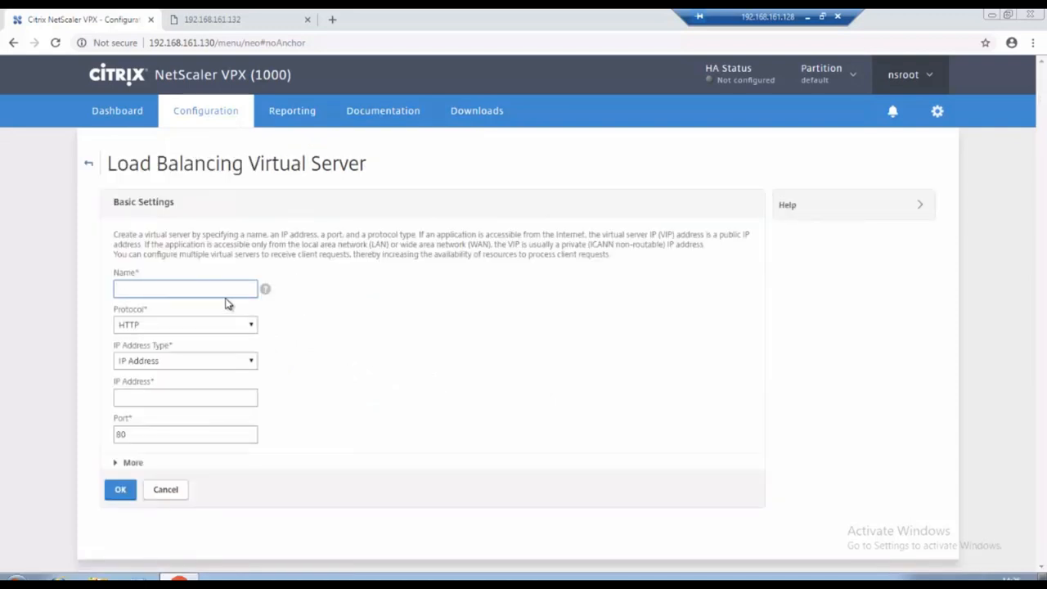
text(Webser)
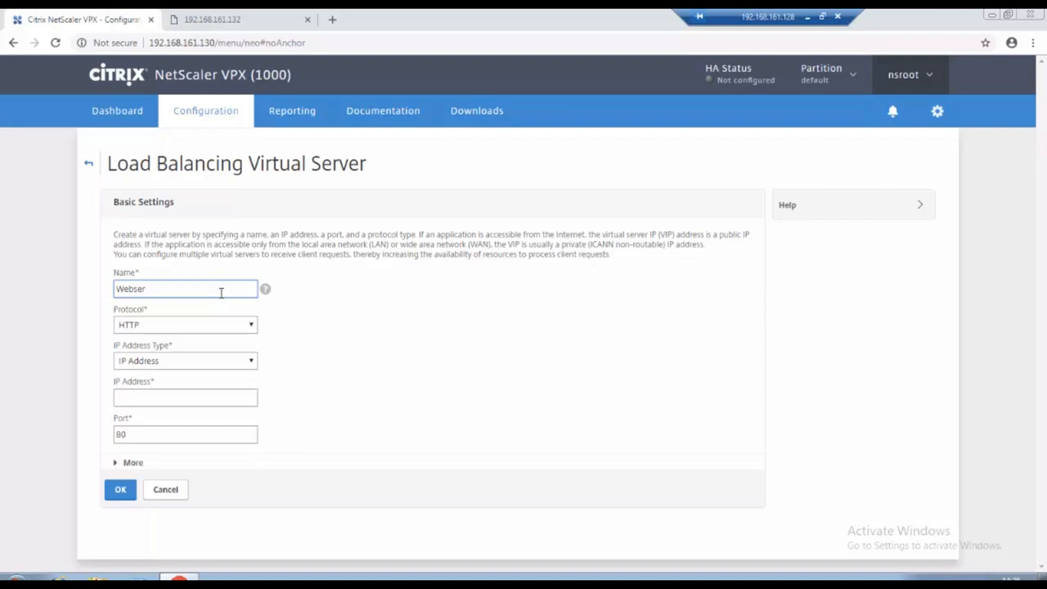
text(ver)
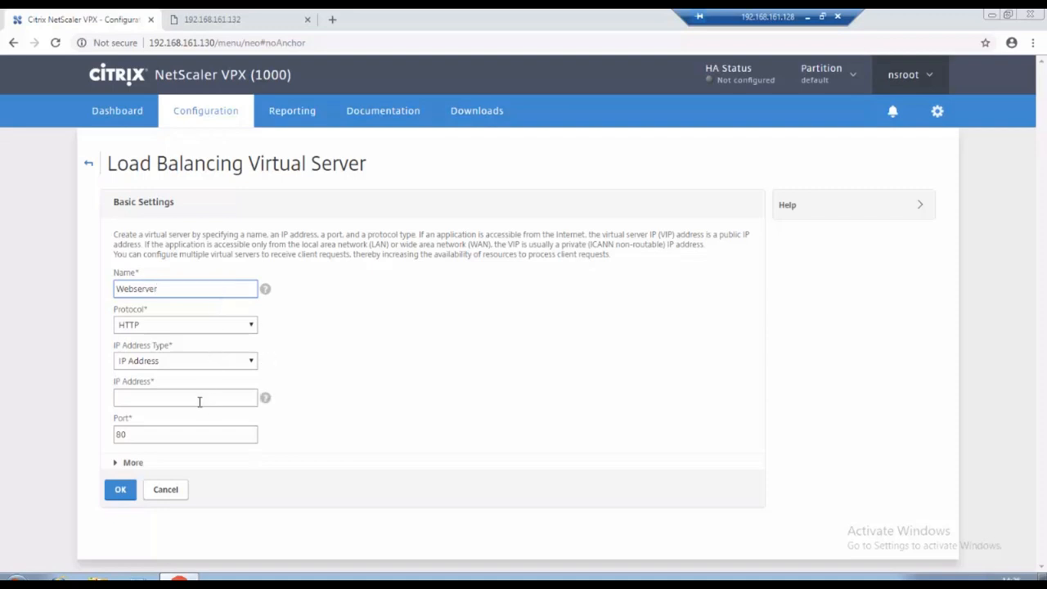
click(185, 397)
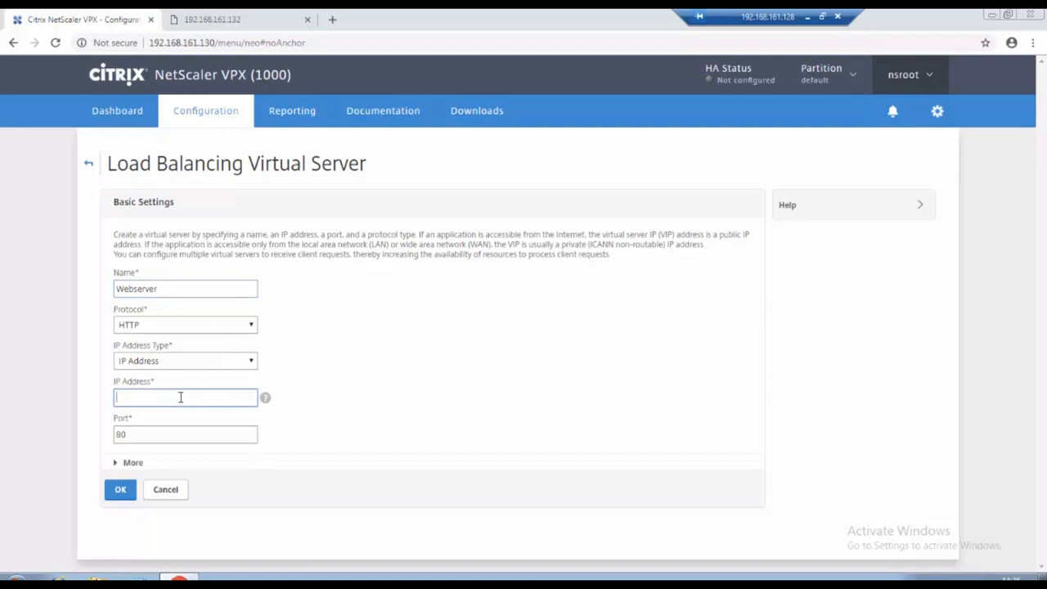
text(192.161.160.132)
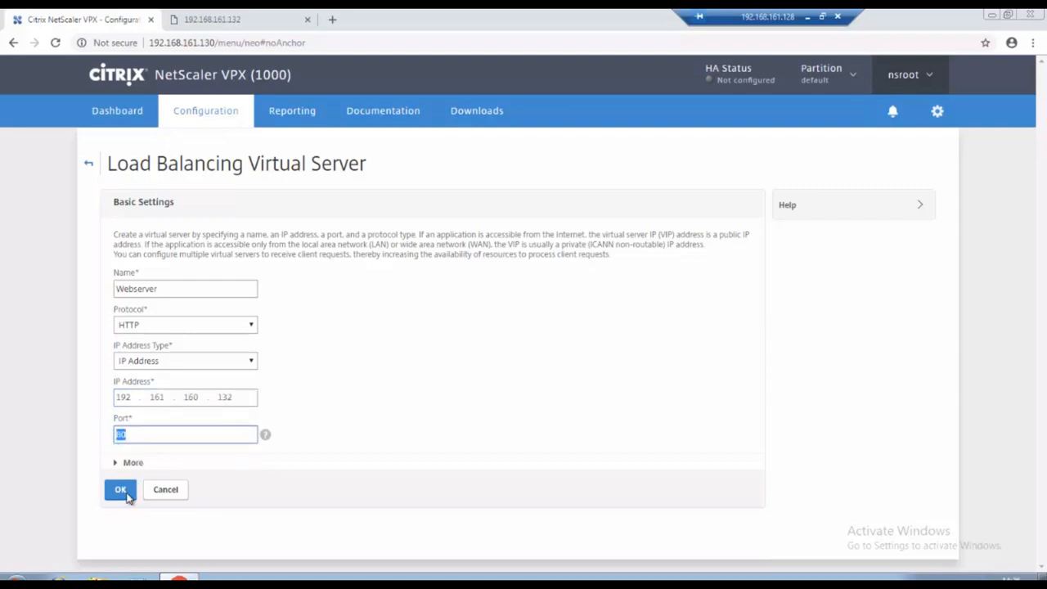
click(121, 489)
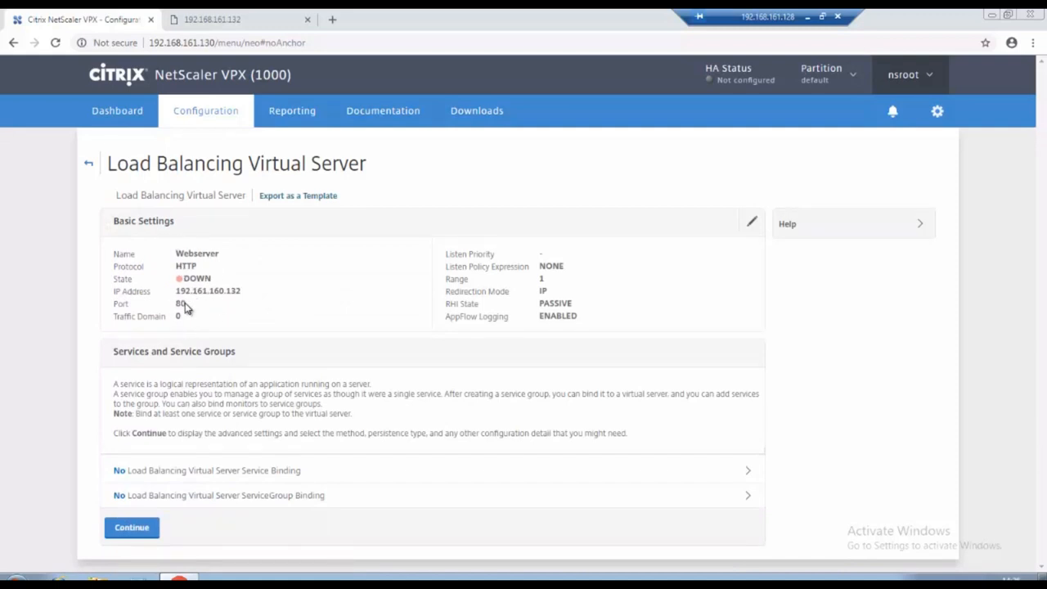
mouse_move(185, 292)
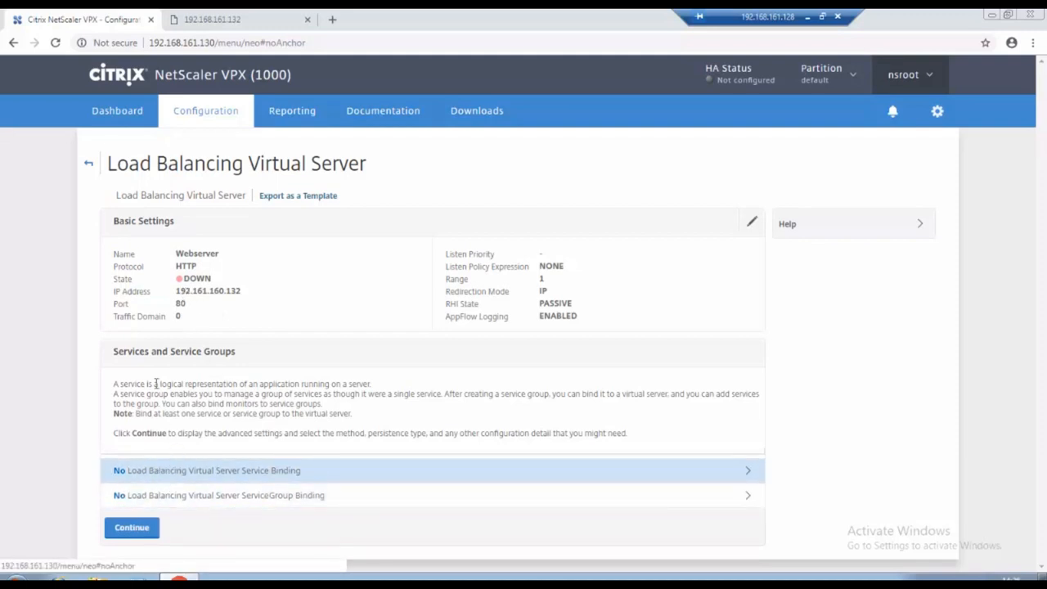
mouse_move(93, 180)
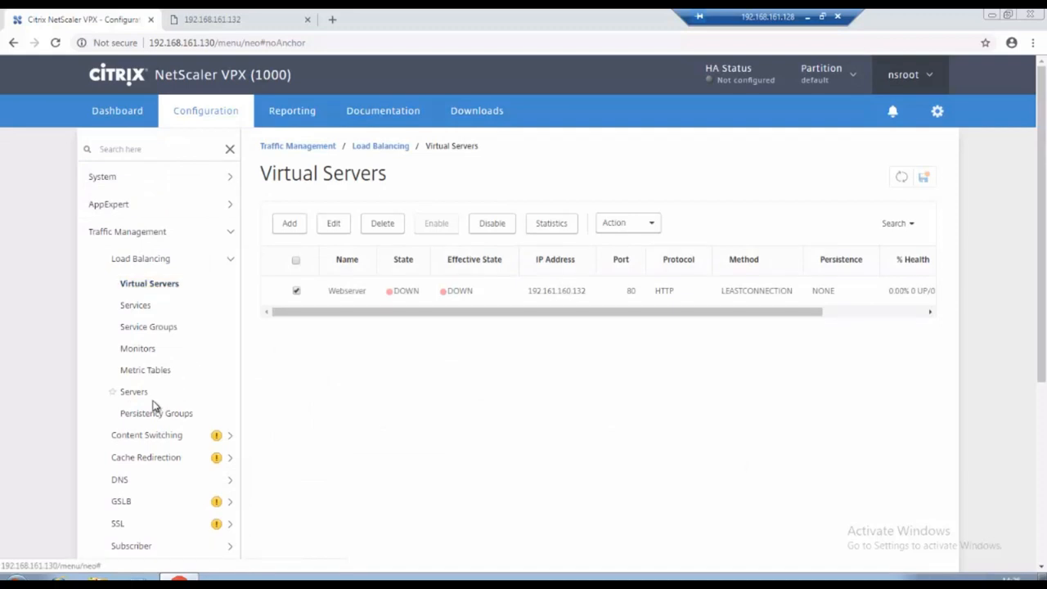
Confirm Webserver is listed DOWN, then return to the EVE-NG lab topology.
click(133, 390)
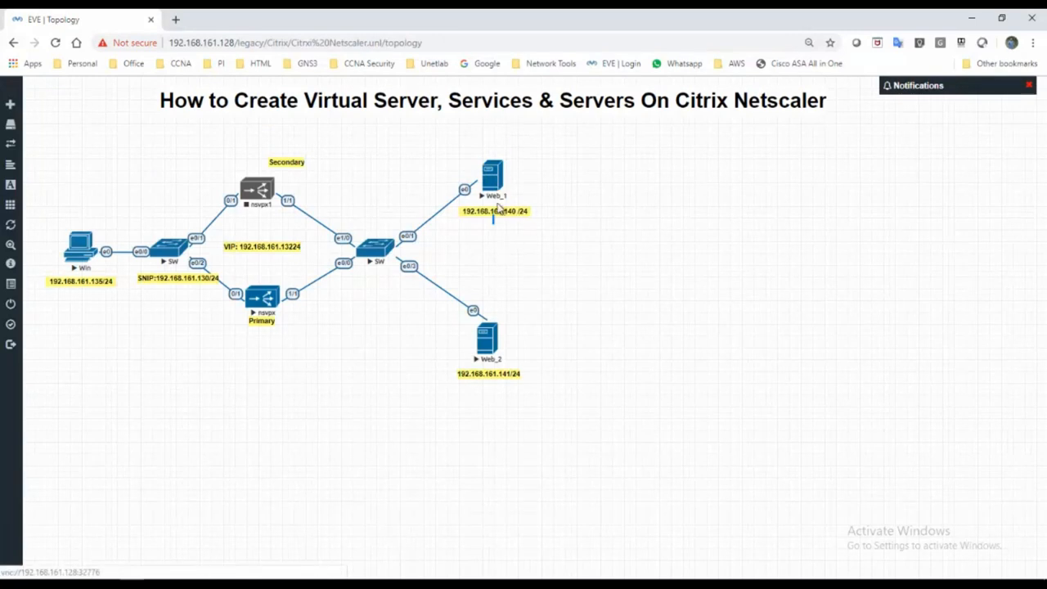
mouse_move(523, 365)
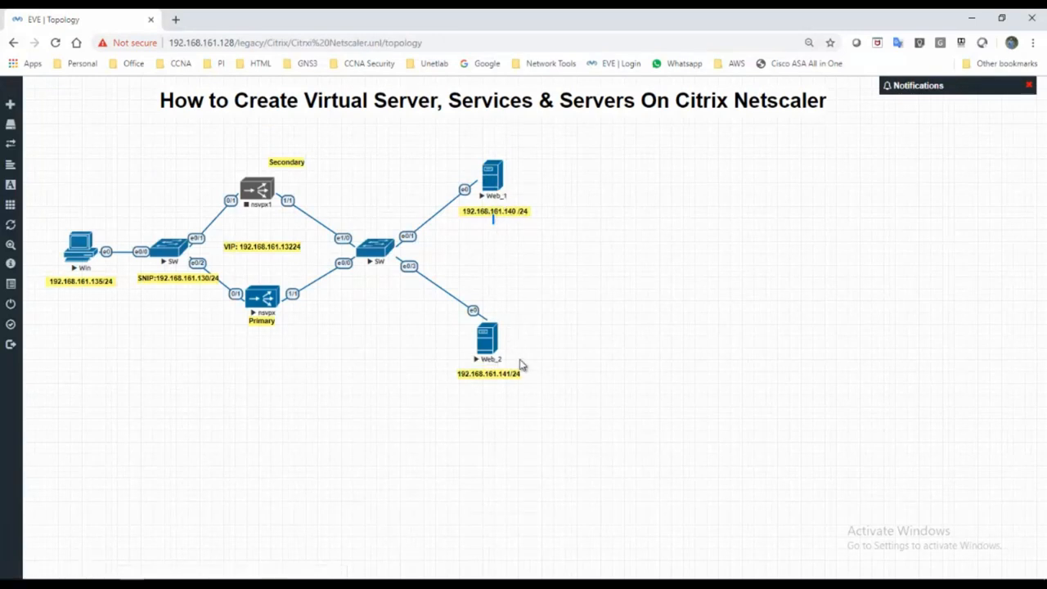
mouse_move(485, 227)
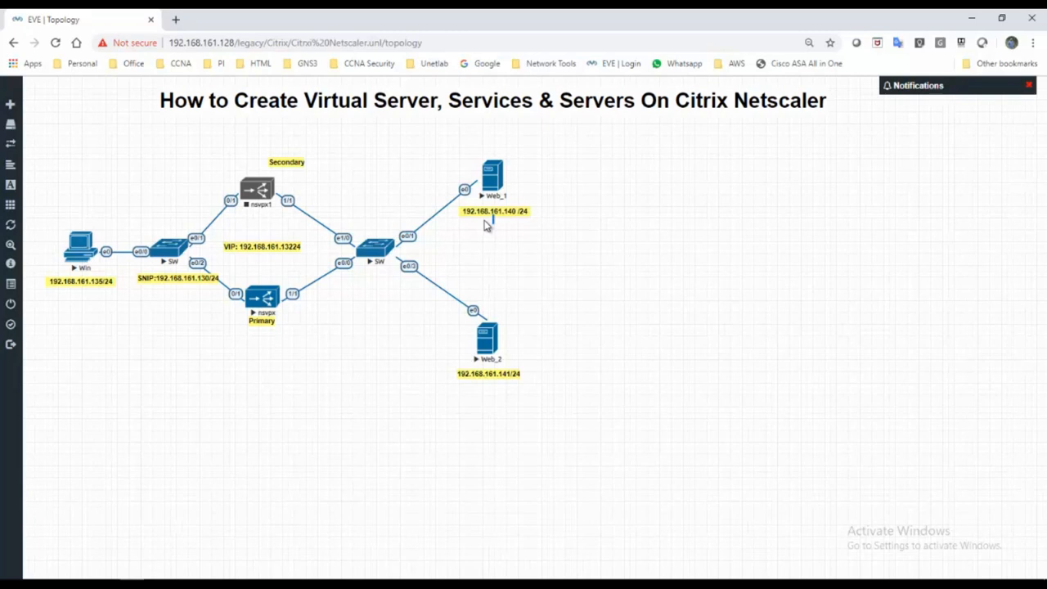
mouse_move(533, 228)
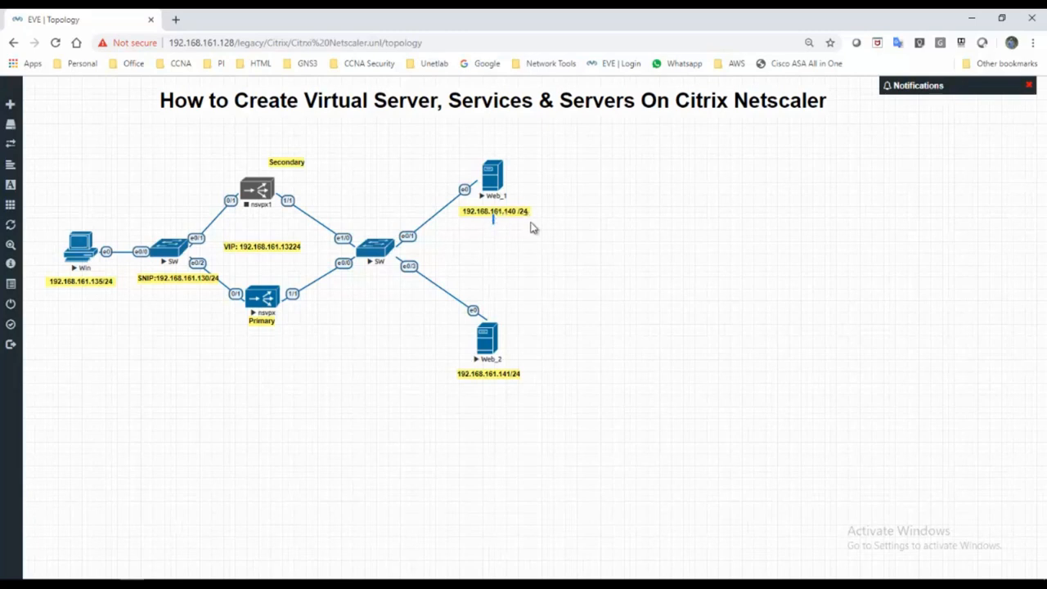
mouse_move(525, 380)
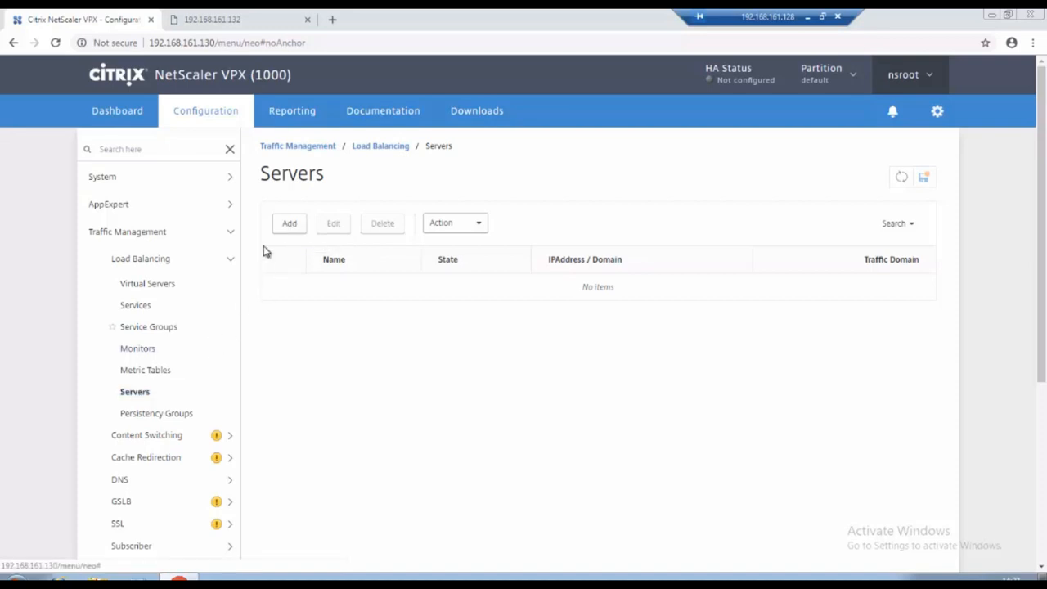
mouse_move(289, 224)
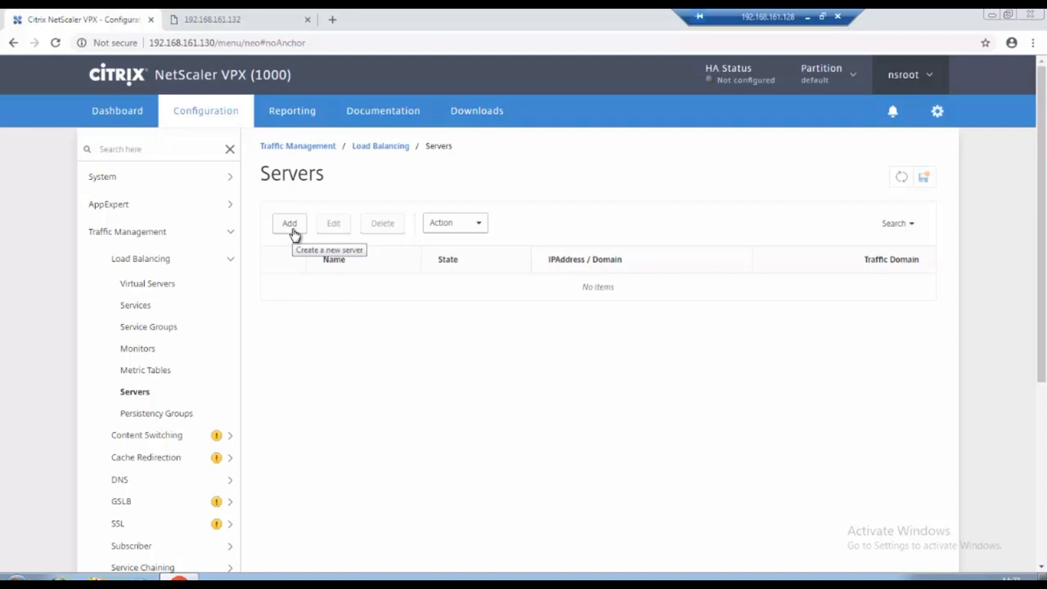
Start adding a new back-end server from the Servers page.
click(289, 222)
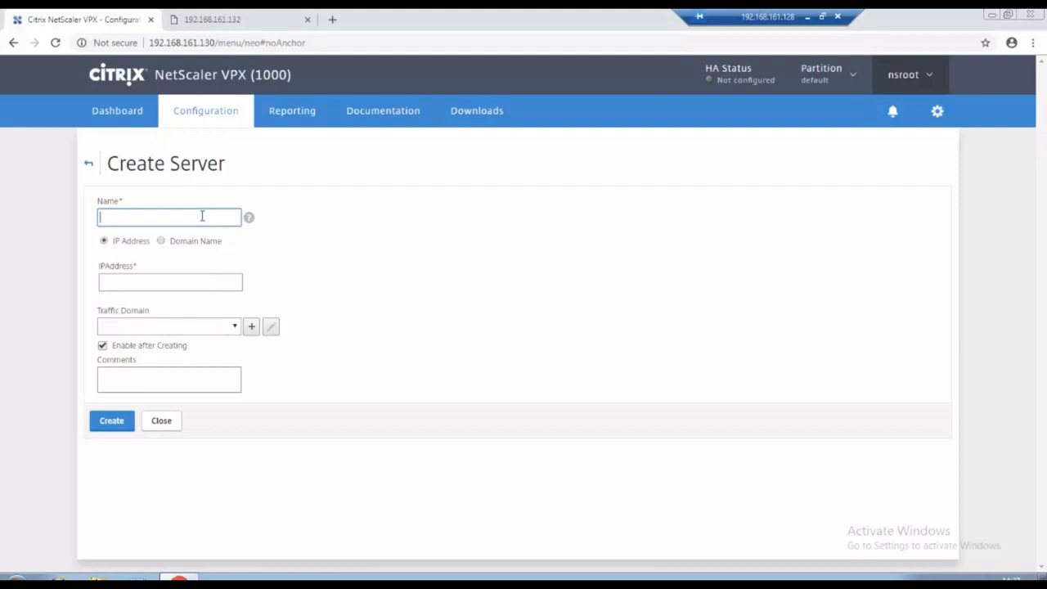
Create server 'lb_Web1' with IP address 192.168.161.140.
text(lb_W)
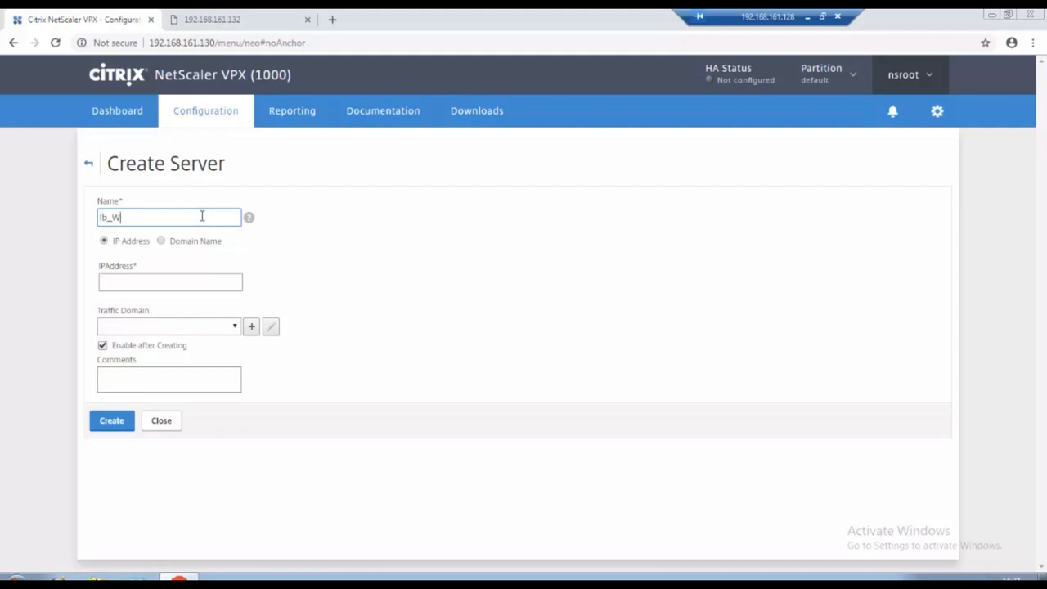
text(eb1)
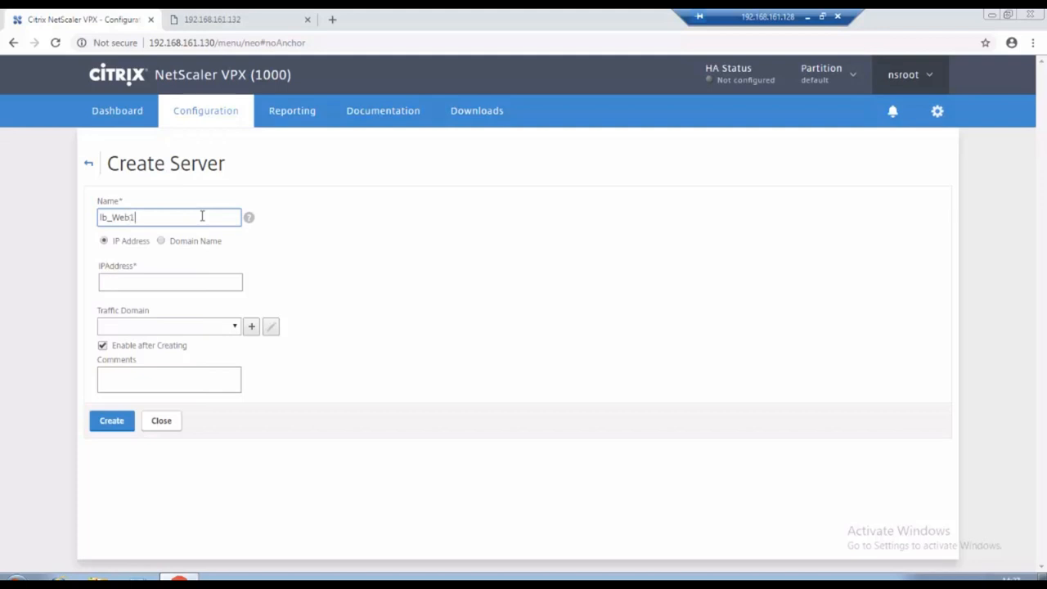
click(169, 281)
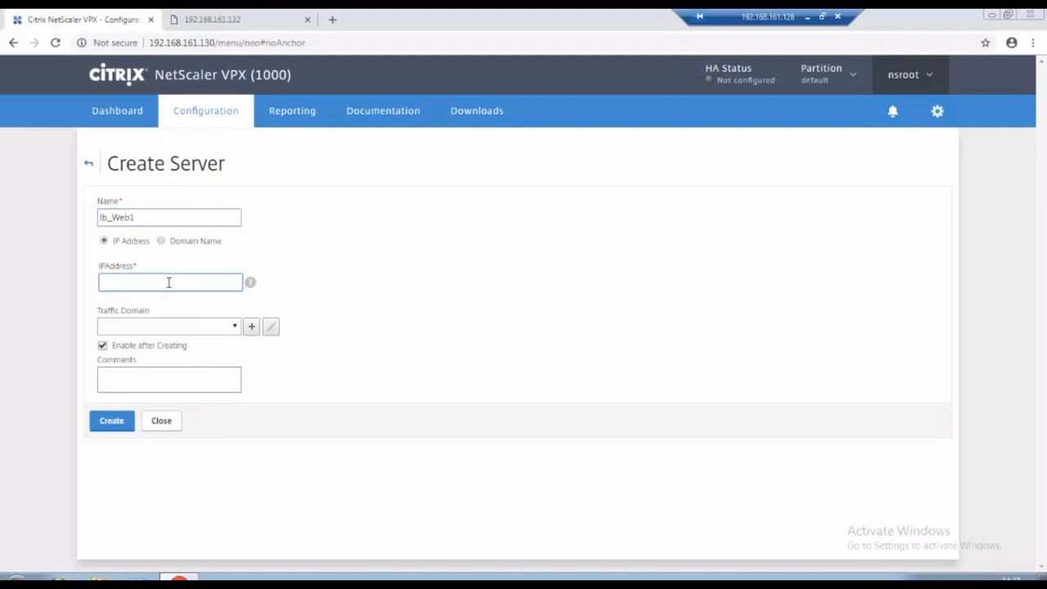
text(192.168.161.140)
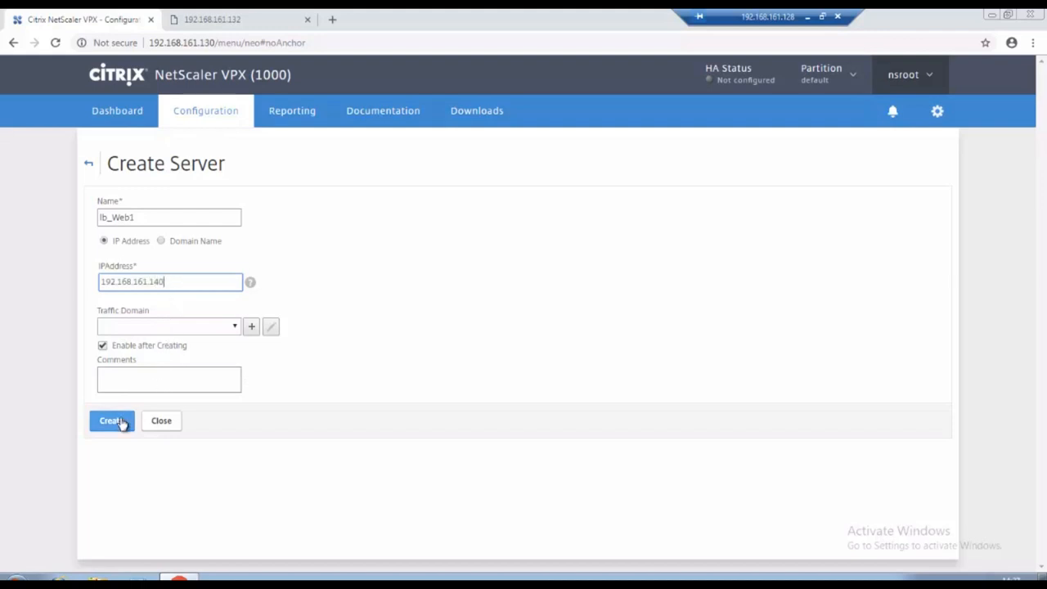
click(111, 420)
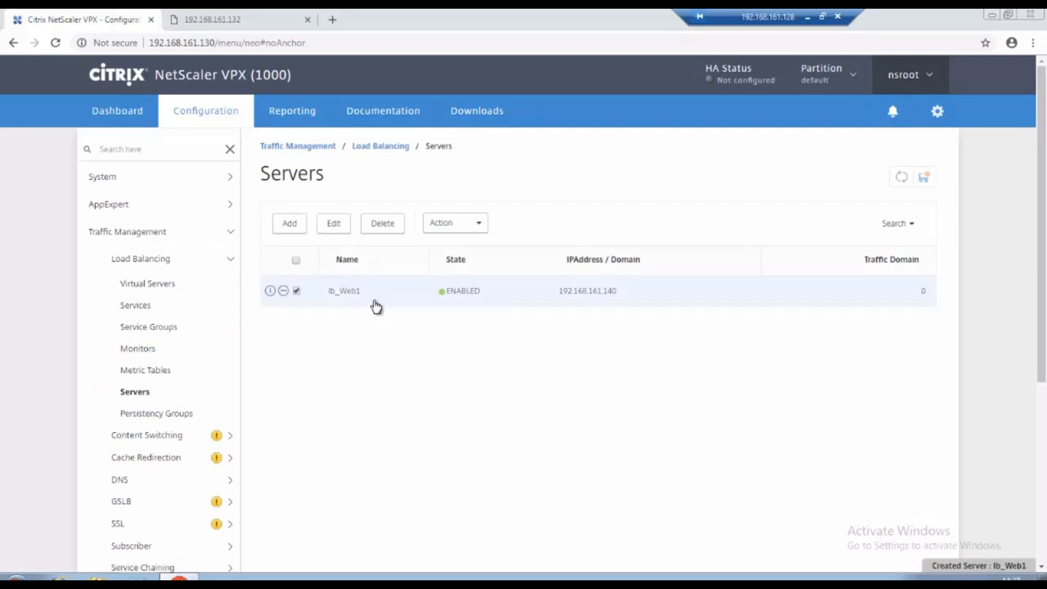
mouse_move(440, 306)
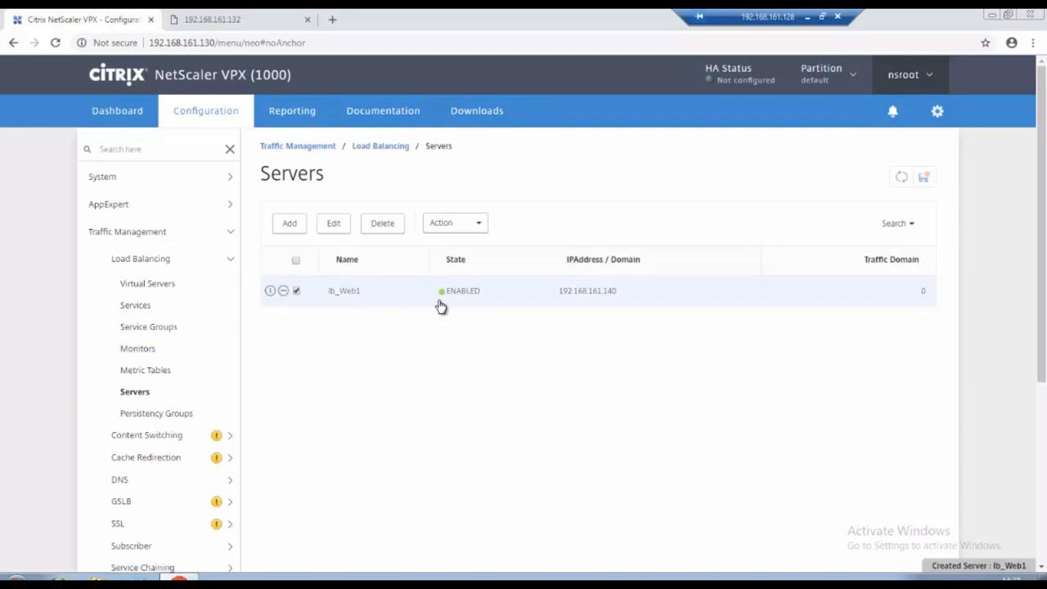
mouse_move(486, 305)
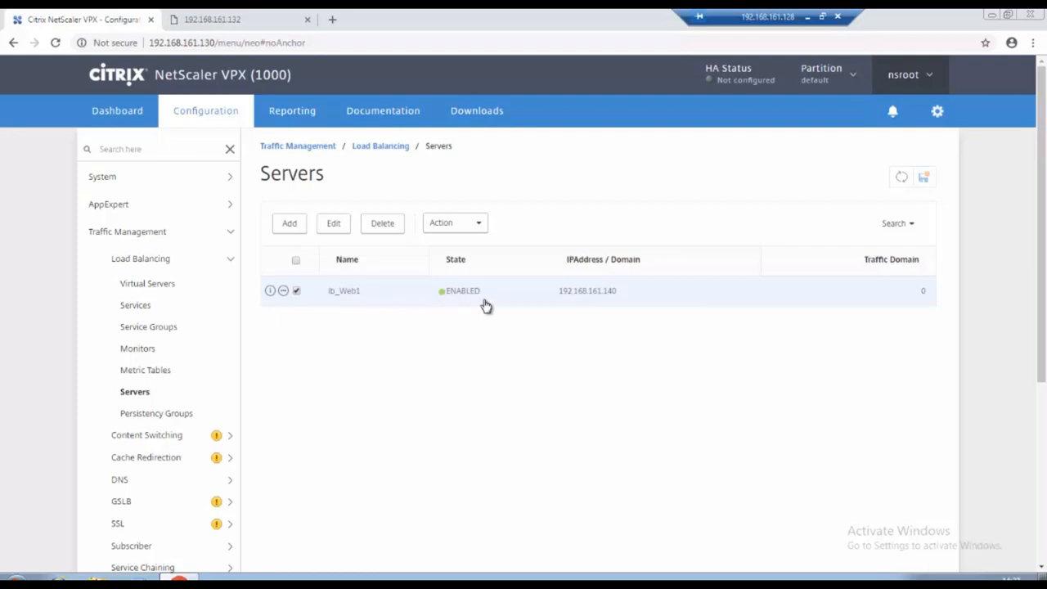
mouse_move(400, 305)
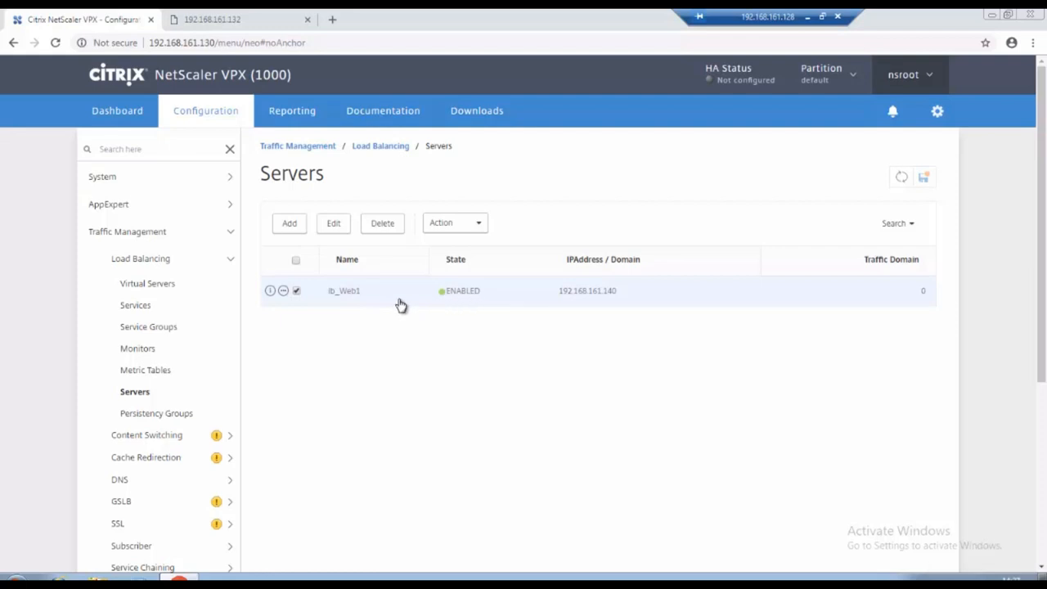
mouse_move(443, 298)
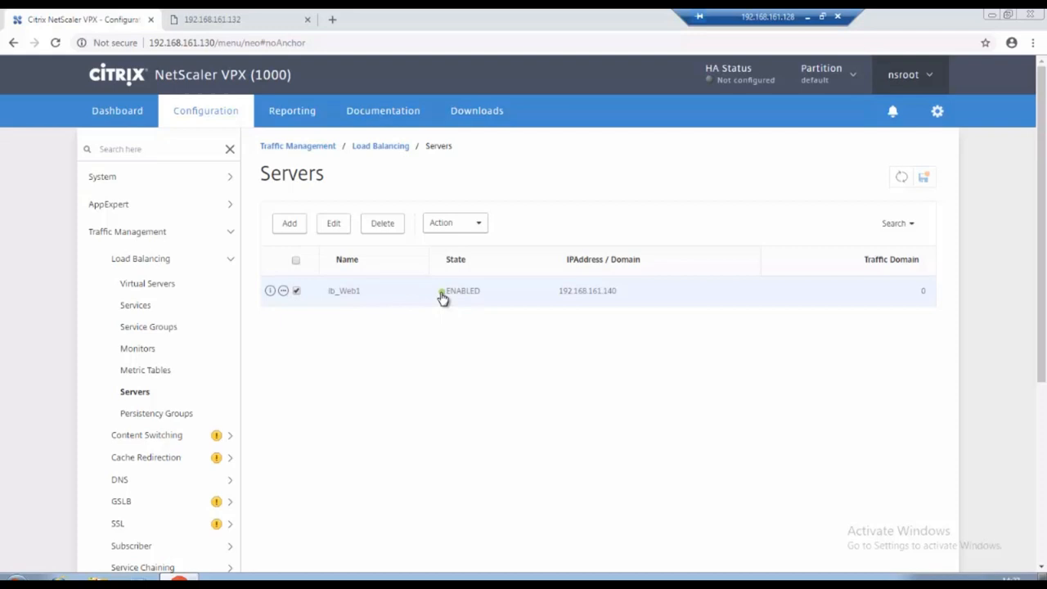
mouse_move(352, 294)
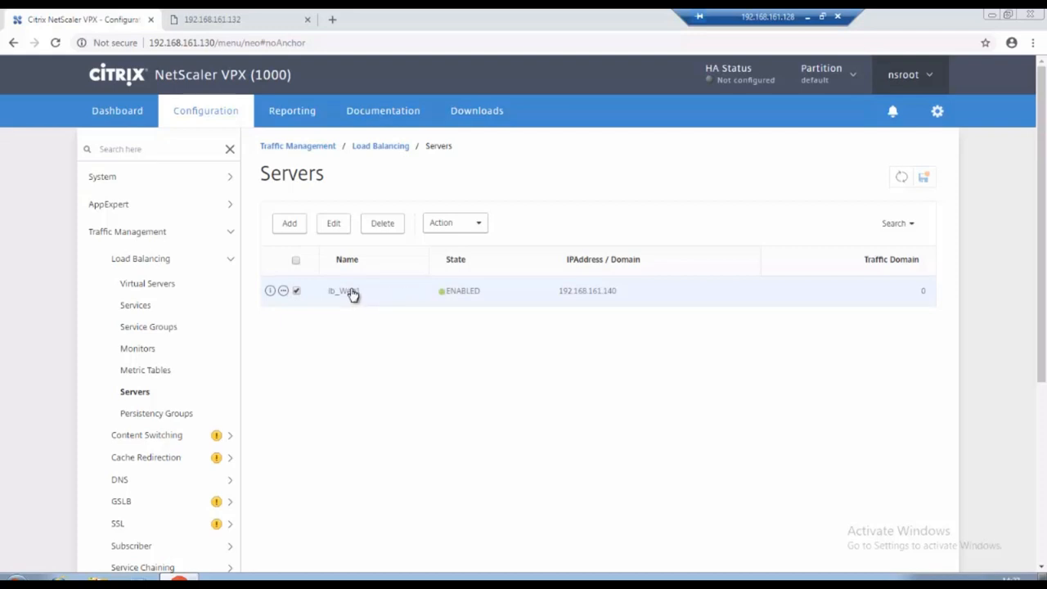
Deselect lb_Web1 in the Servers list and begin adding a second server.
click(295, 291)
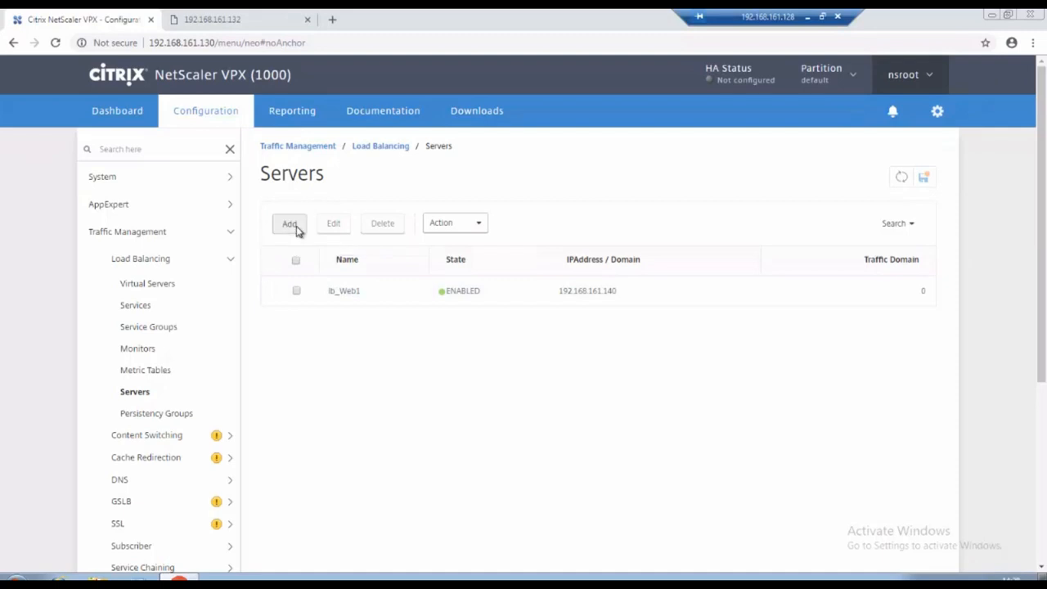
click(290, 223)
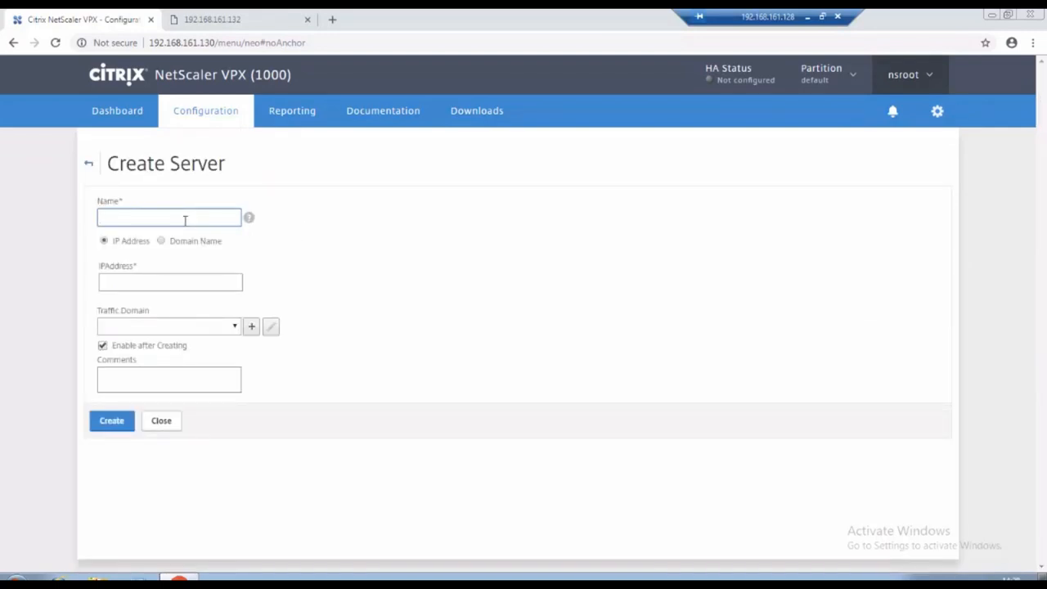
Create server 'lb_web2' with IP address 192.168.161.141.
text(lb_web2)
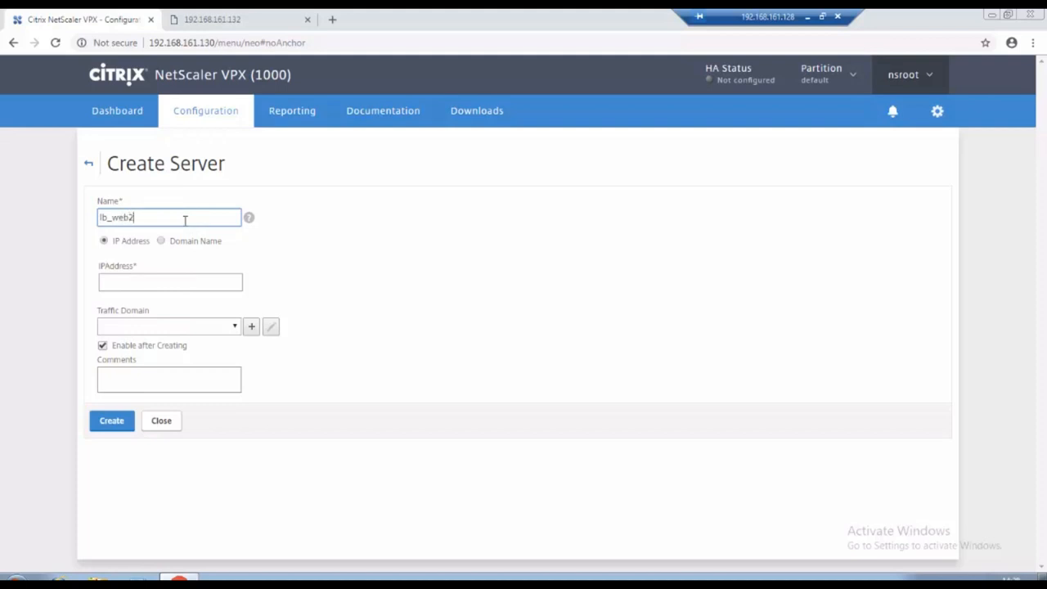
click(169, 282)
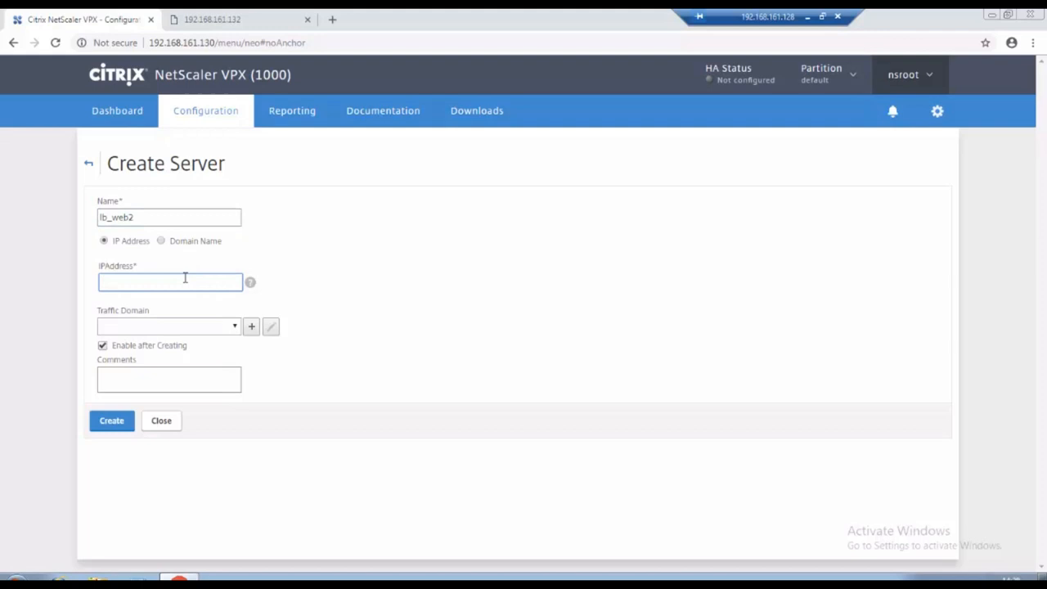
text(192.168.161)
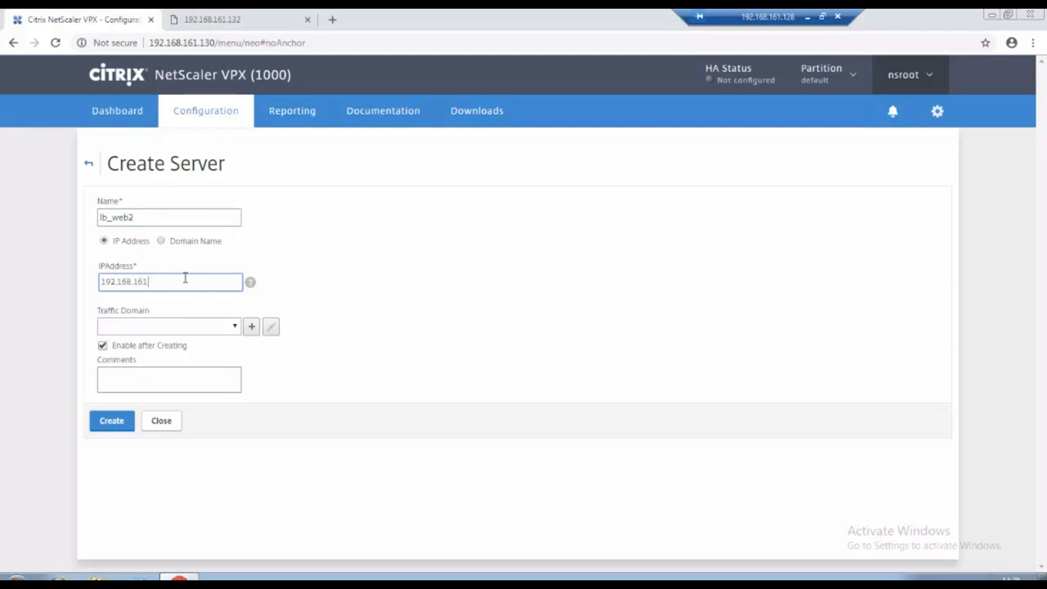
text(.141)
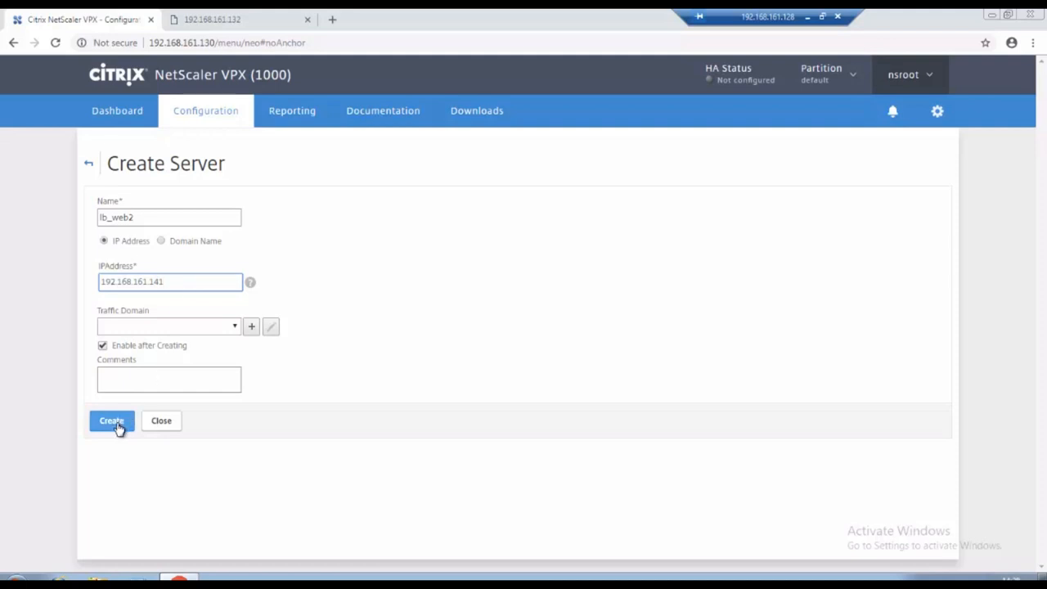
click(112, 421)
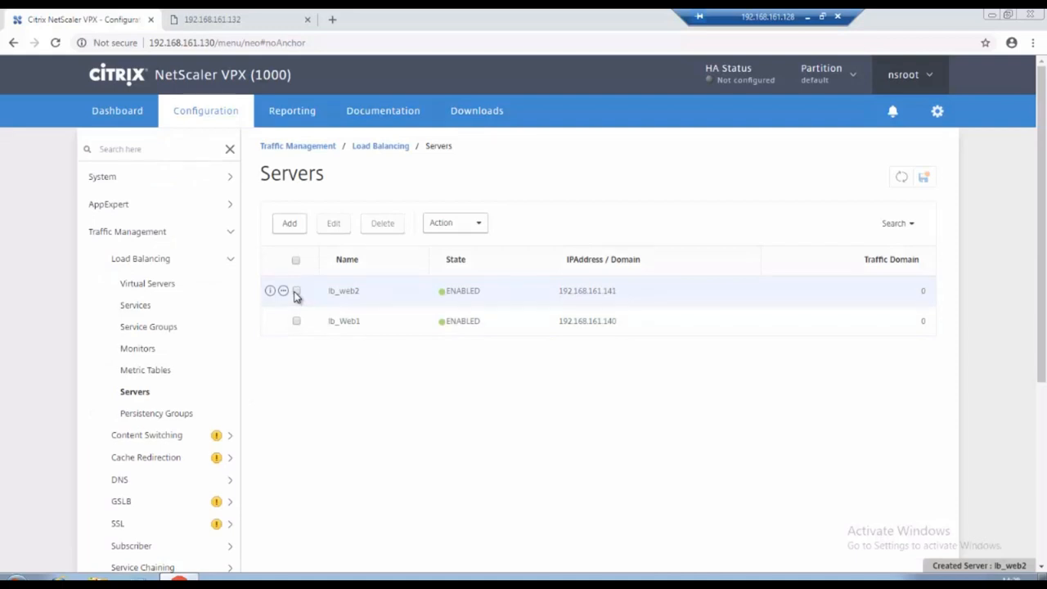
mouse_move(472, 301)
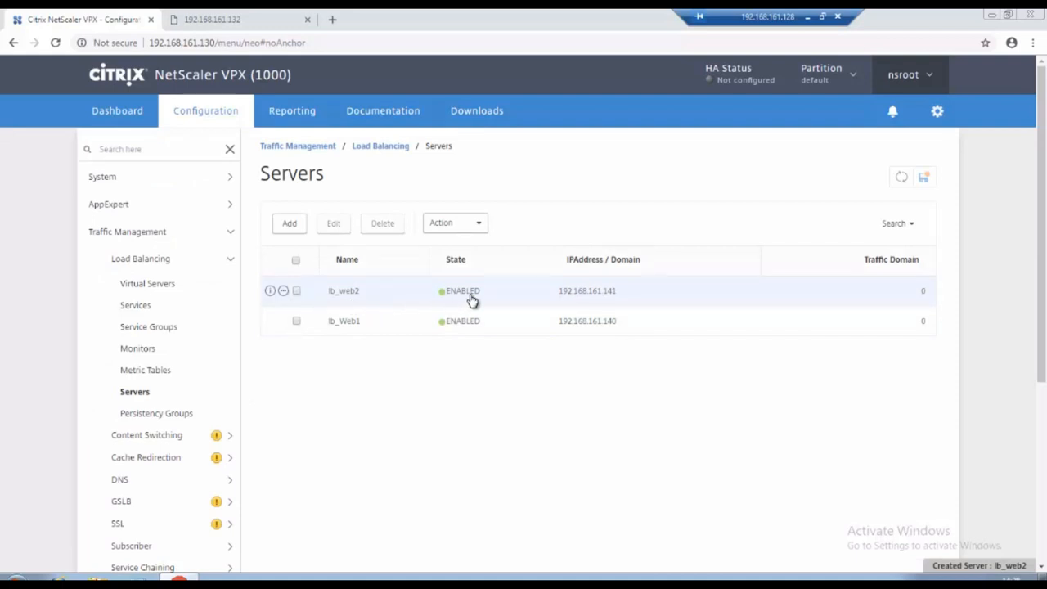
mouse_move(136, 377)
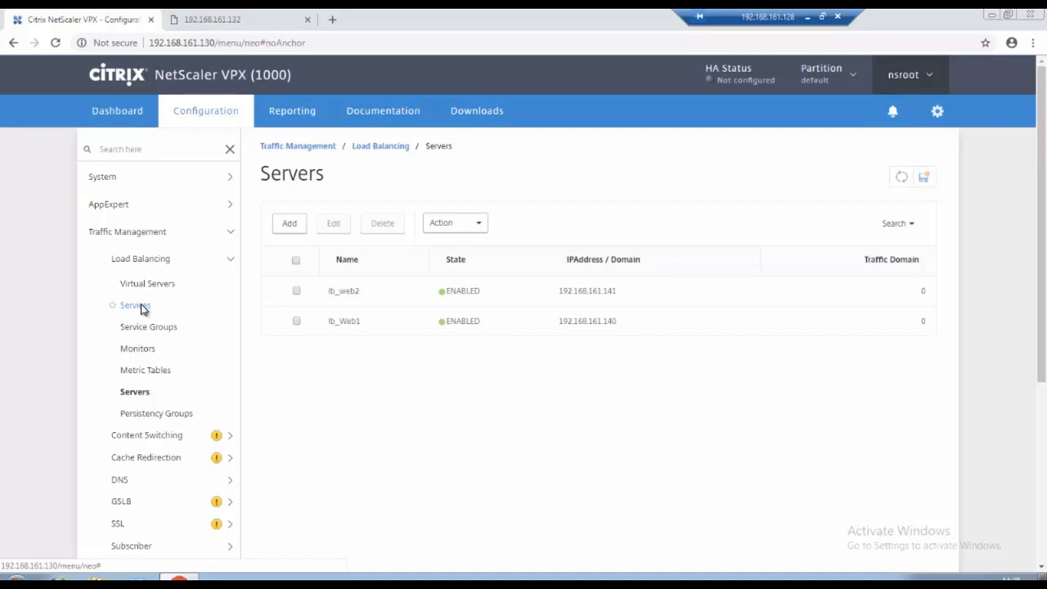
Create HTTP service 'web1_80' on port 80 using existing server lb_Web1.
click(135, 305)
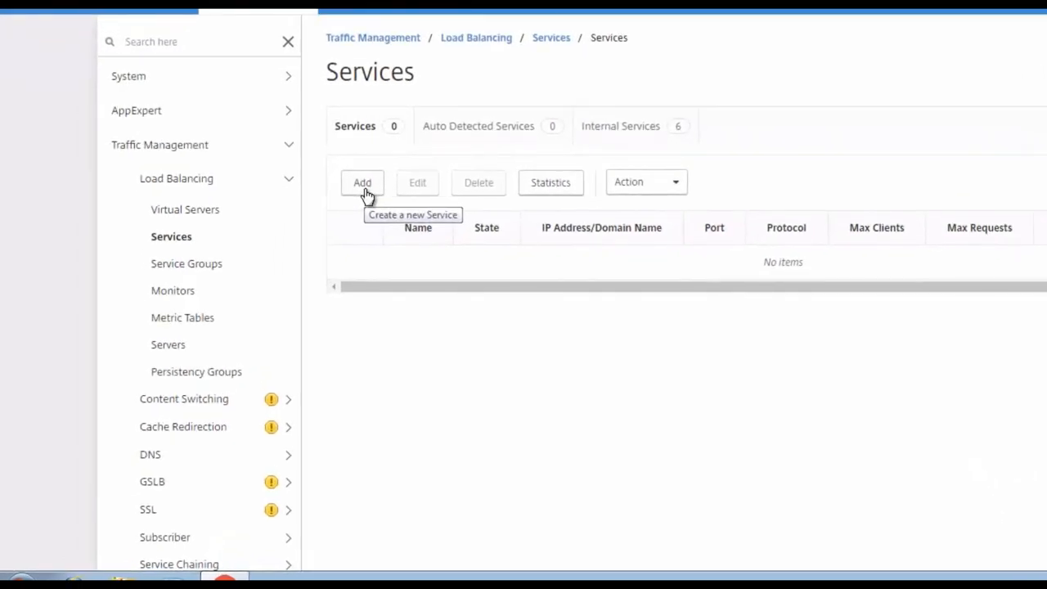
click(362, 183)
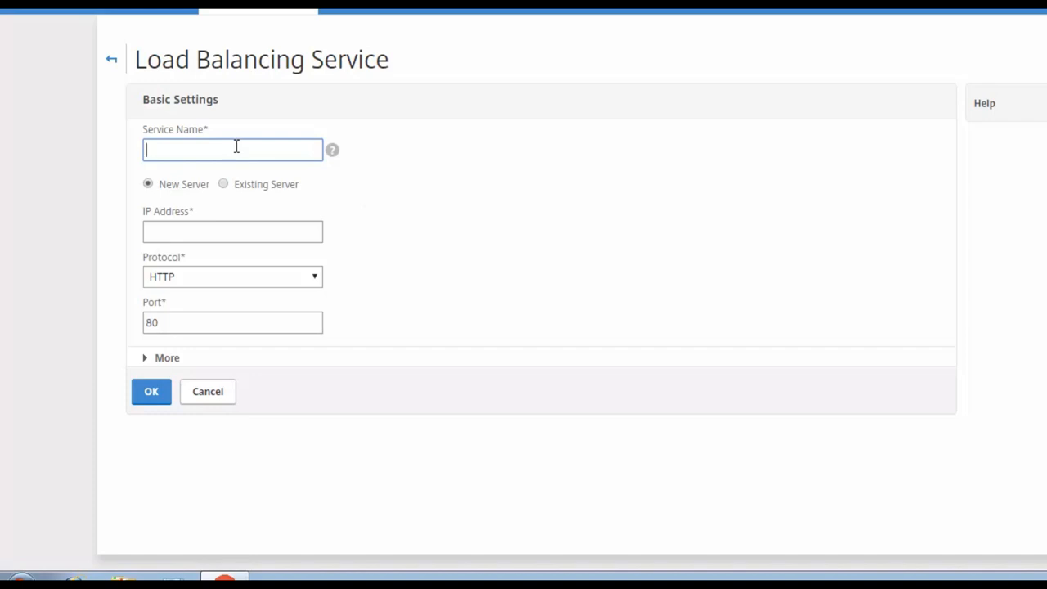
text(web1_80)
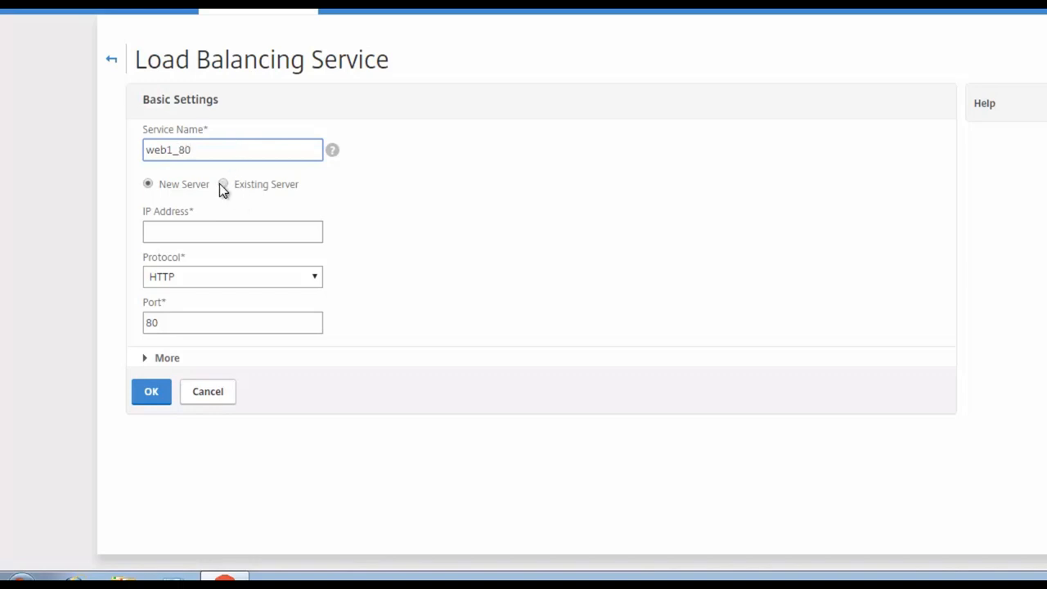
click(222, 183)
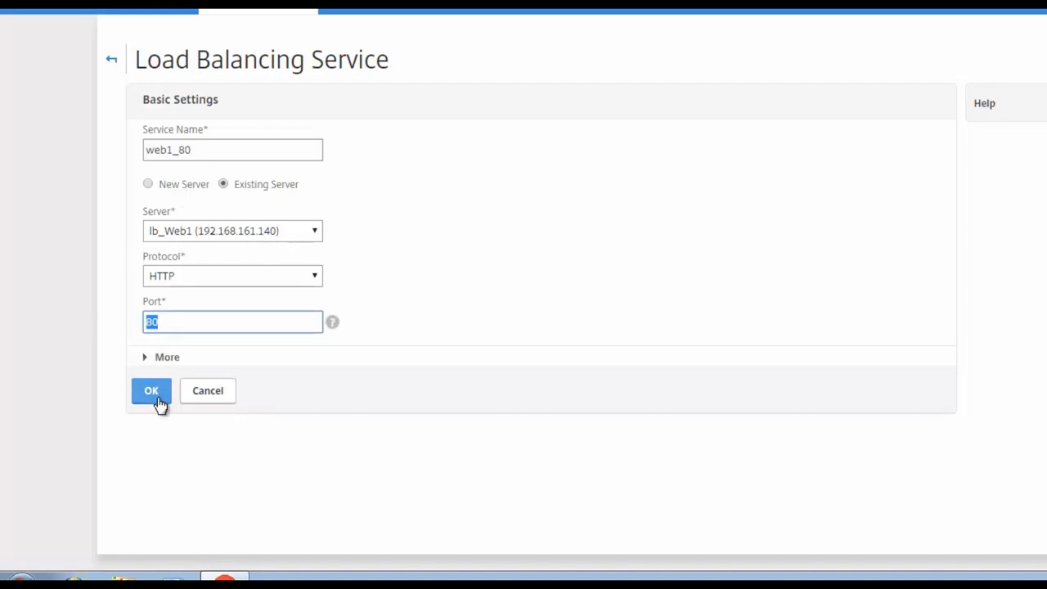
click(151, 390)
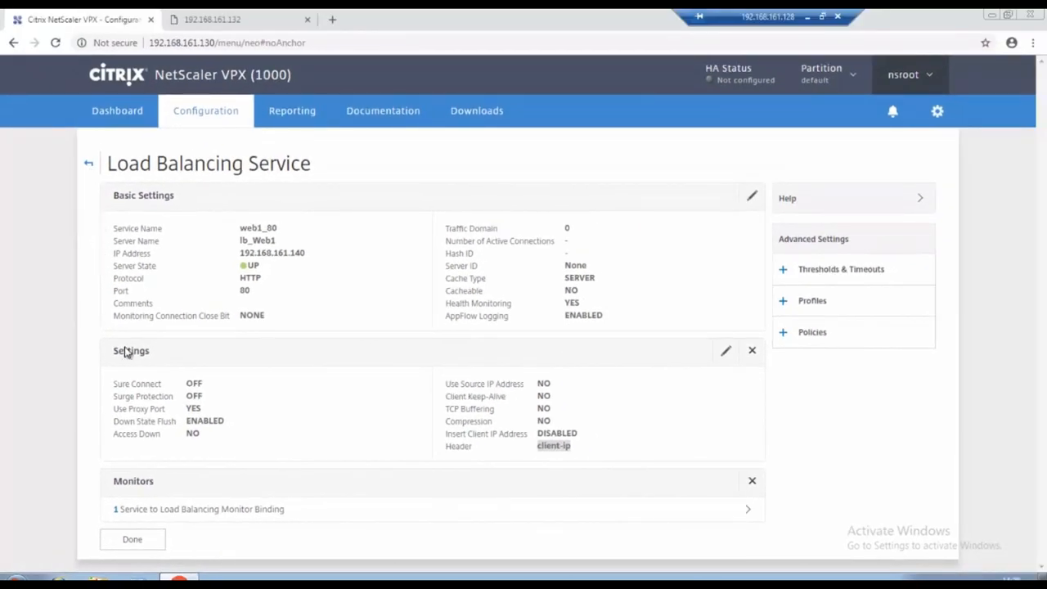
mouse_move(149, 475)
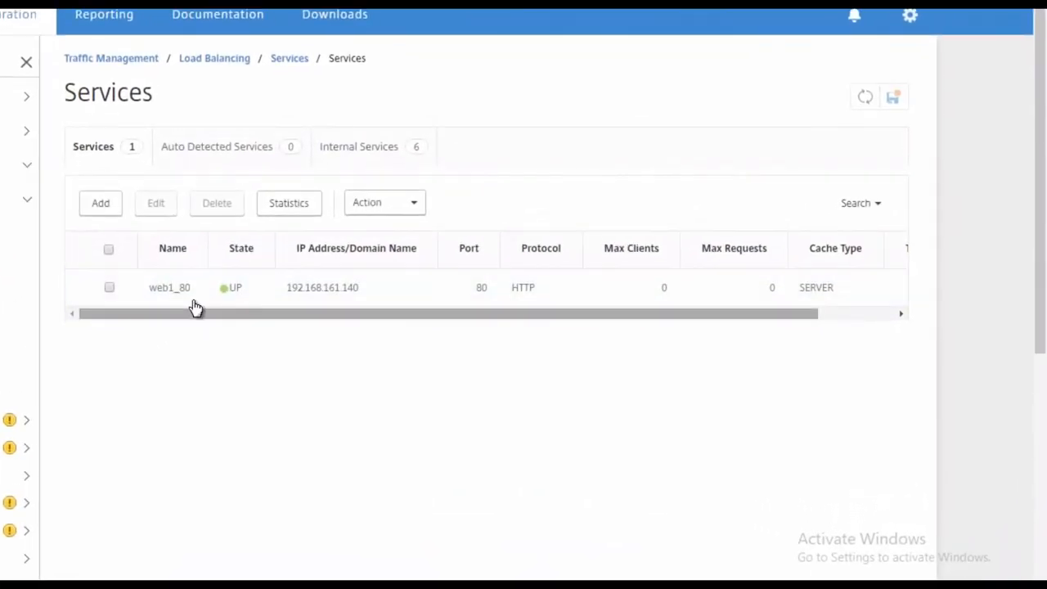
mouse_move(223, 297)
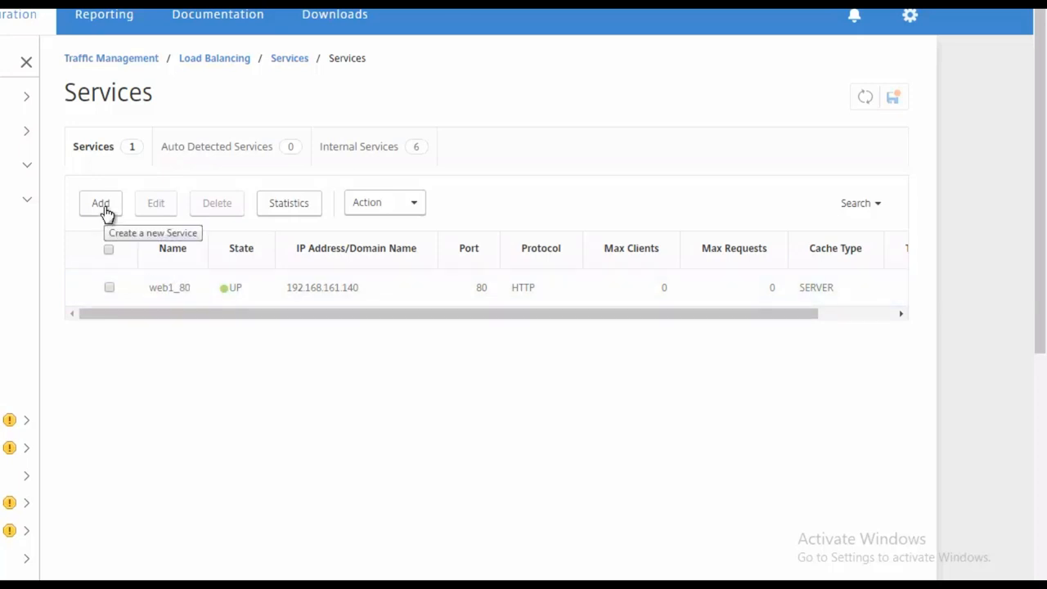
Create service 'web2_80' on existing server lb_web2, HTTP port 80.
click(100, 203)
text(web2_80)
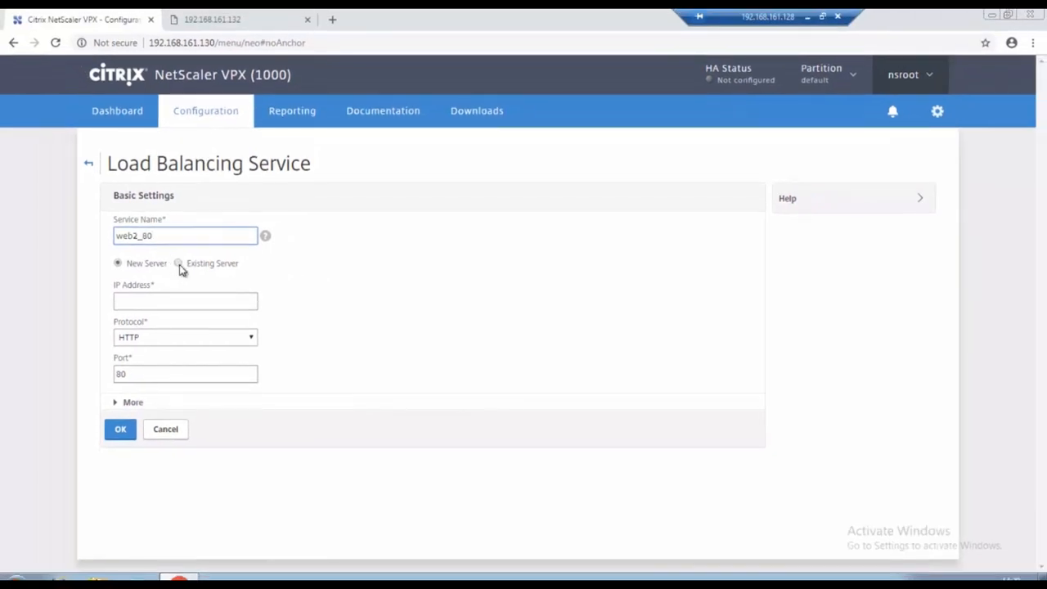
click(178, 263)
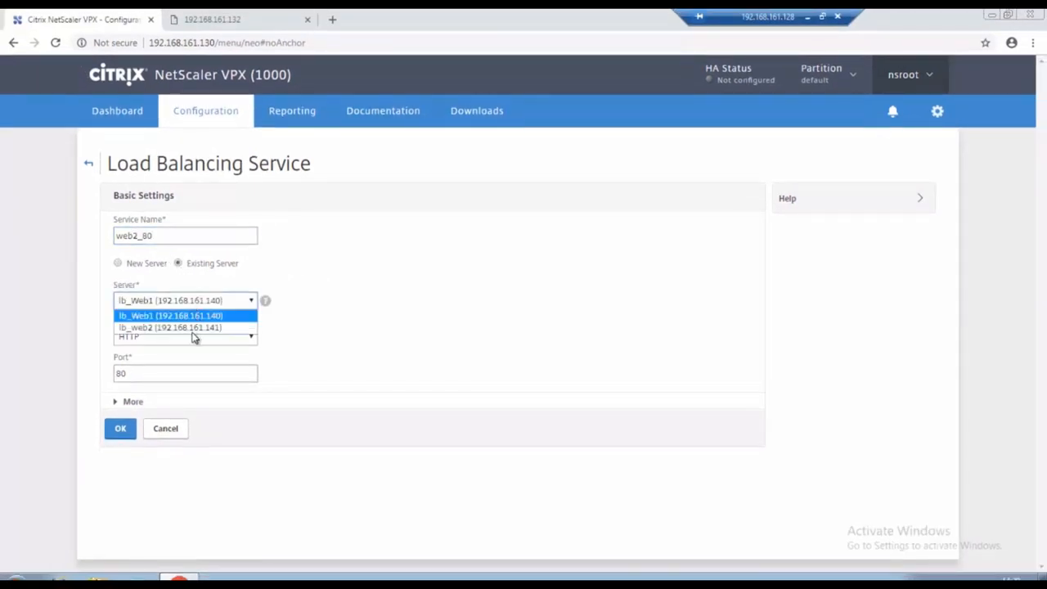
click(169, 327)
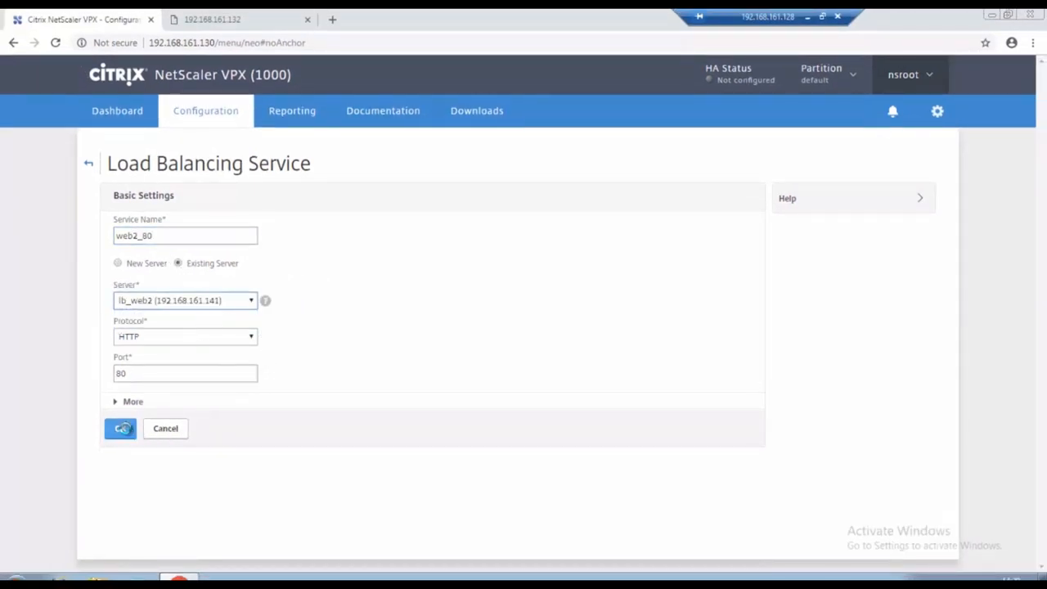
click(120, 428)
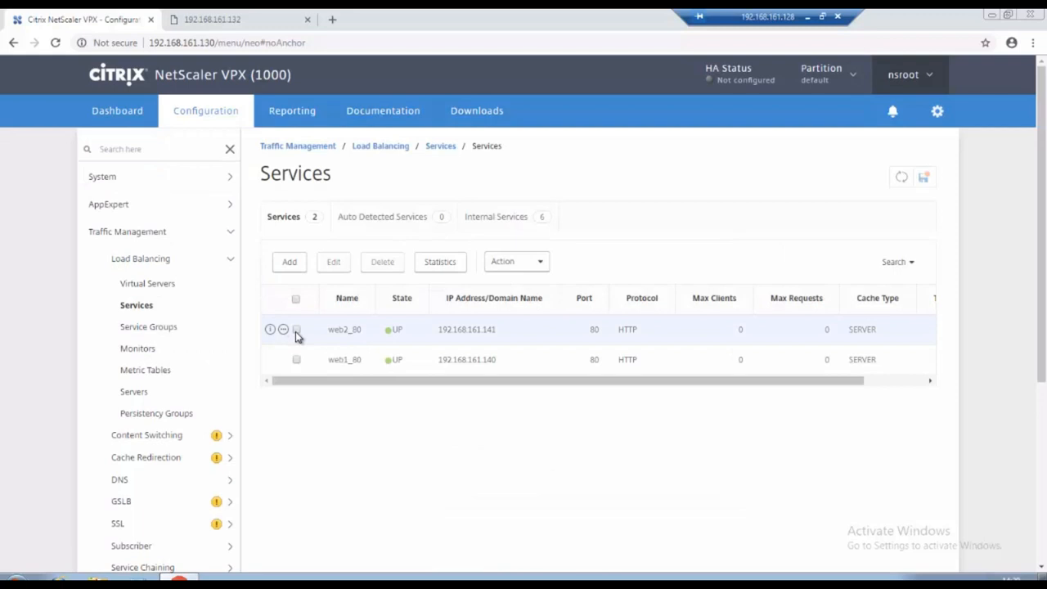
mouse_move(342, 337)
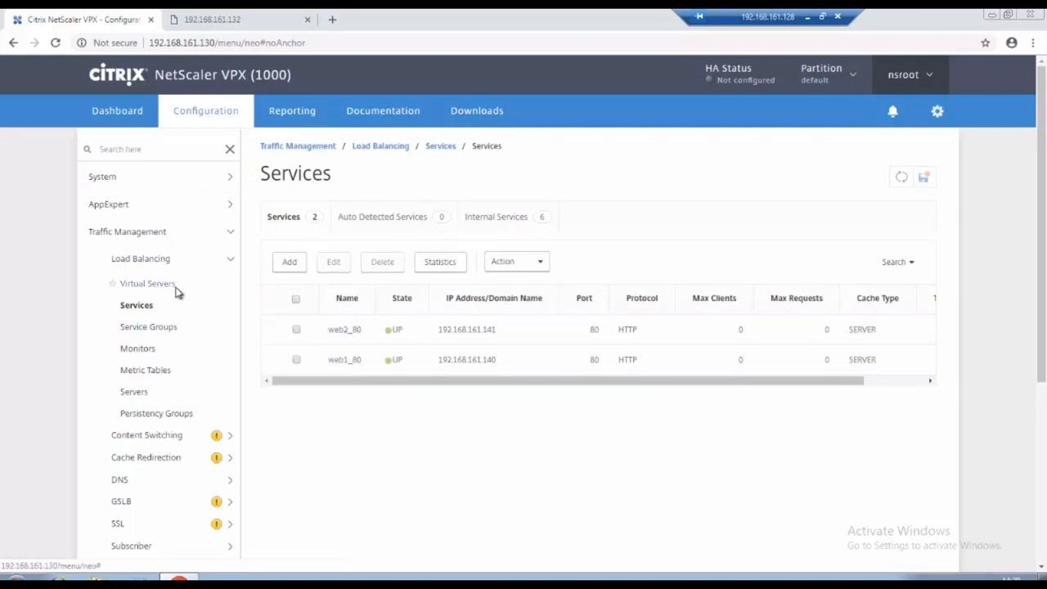
Bind services web1_80 and web2_80 to the Webserver virtual server.
click(147, 283)
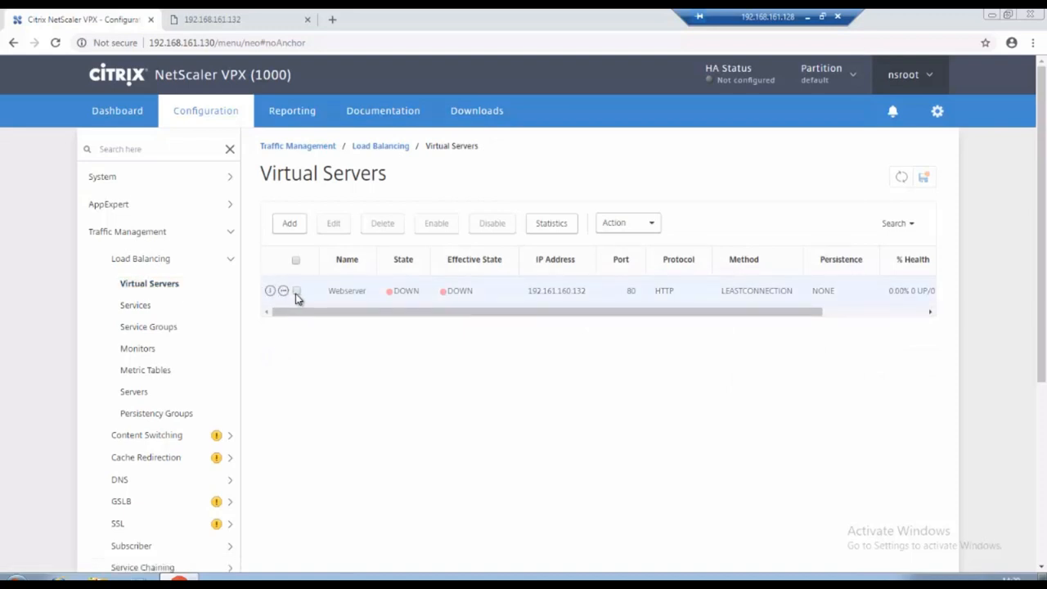
mouse_move(344, 304)
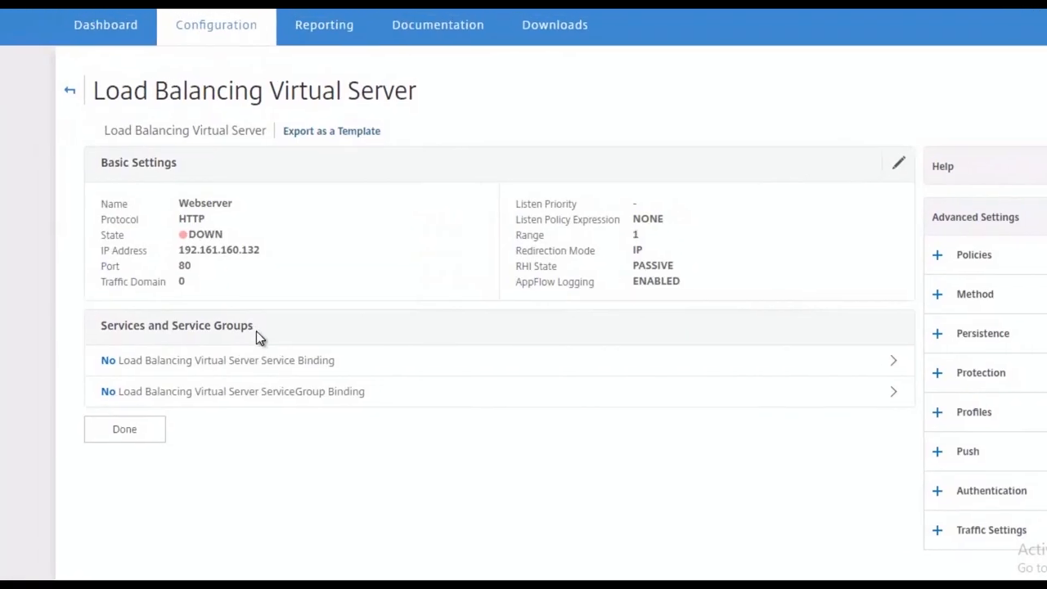
click(225, 360)
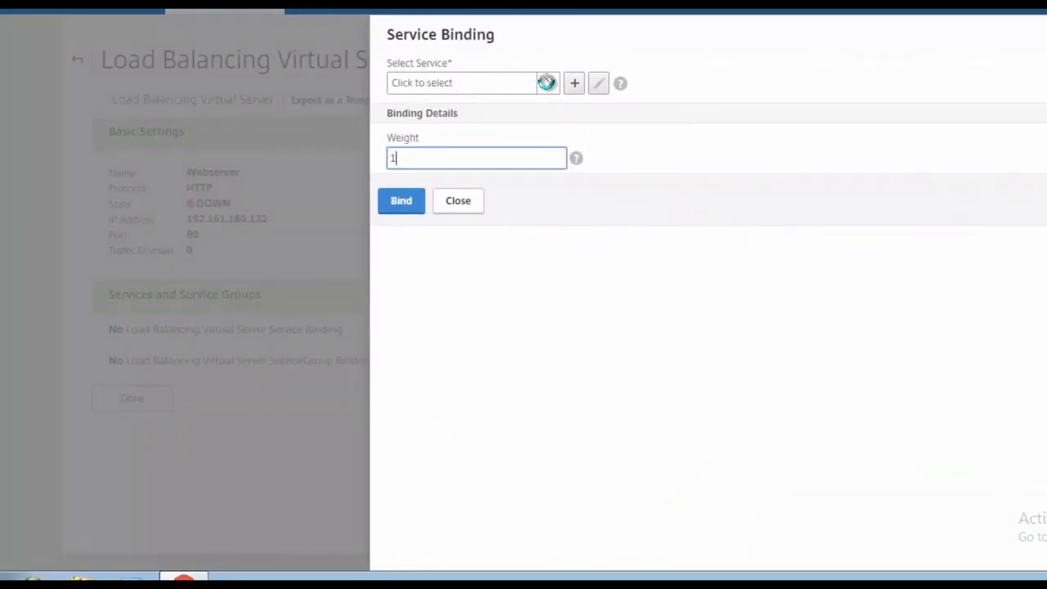
click(461, 82)
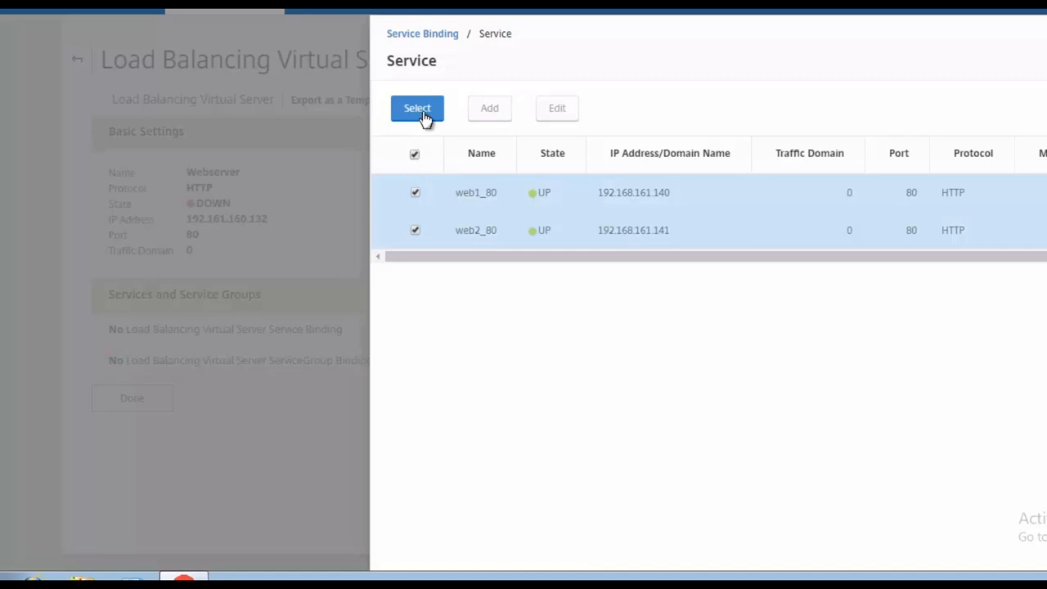
click(417, 108)
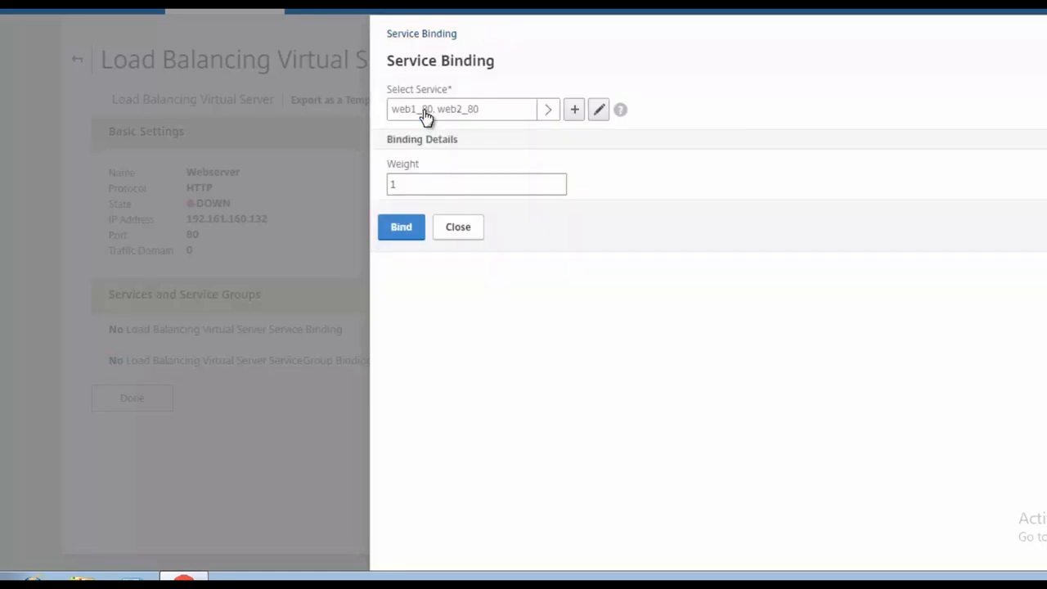
mouse_move(401, 233)
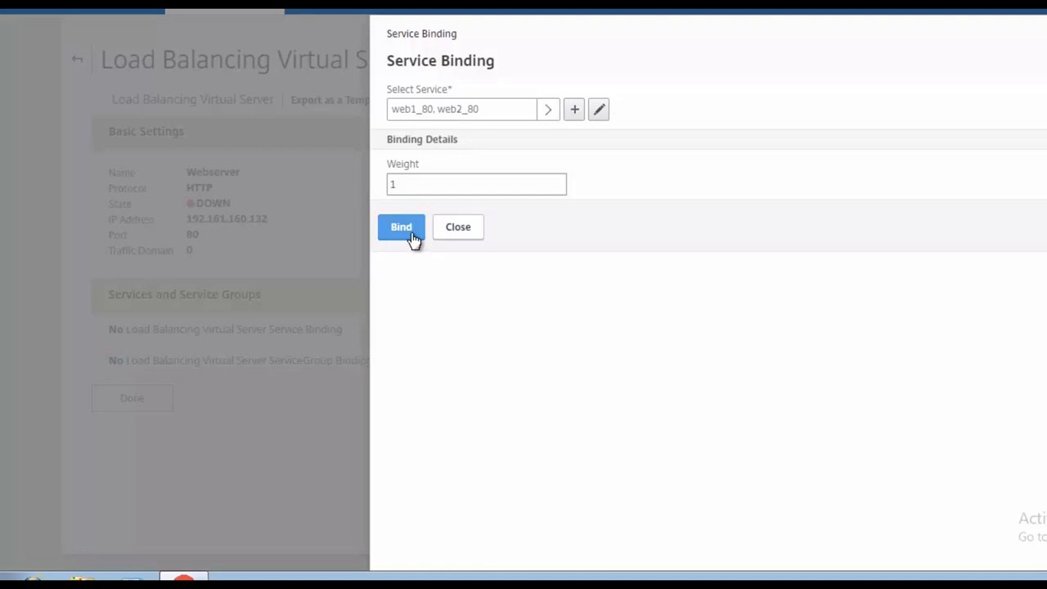
click(401, 227)
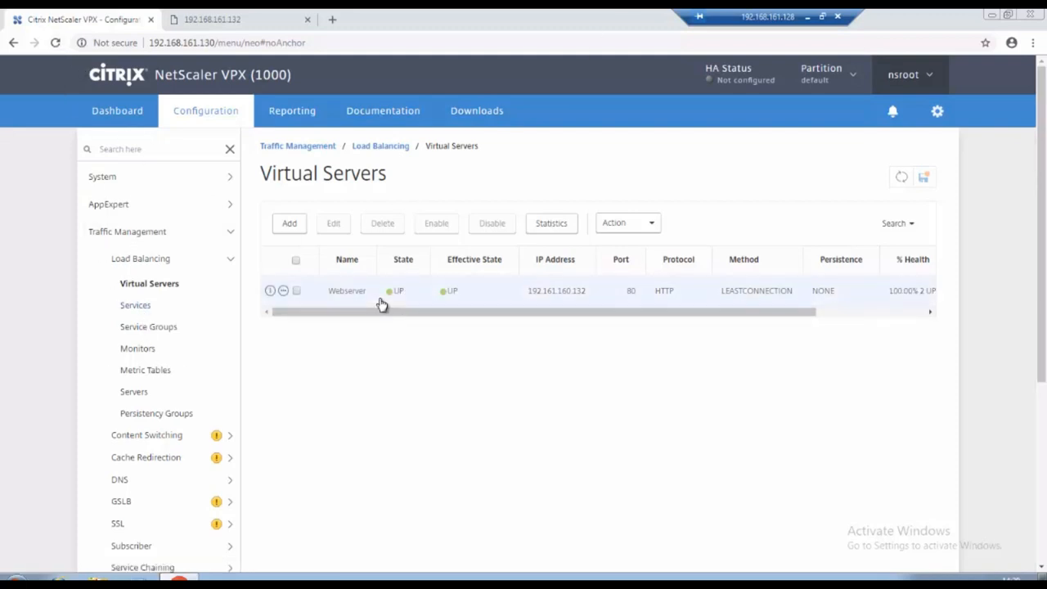
mouse_move(462, 307)
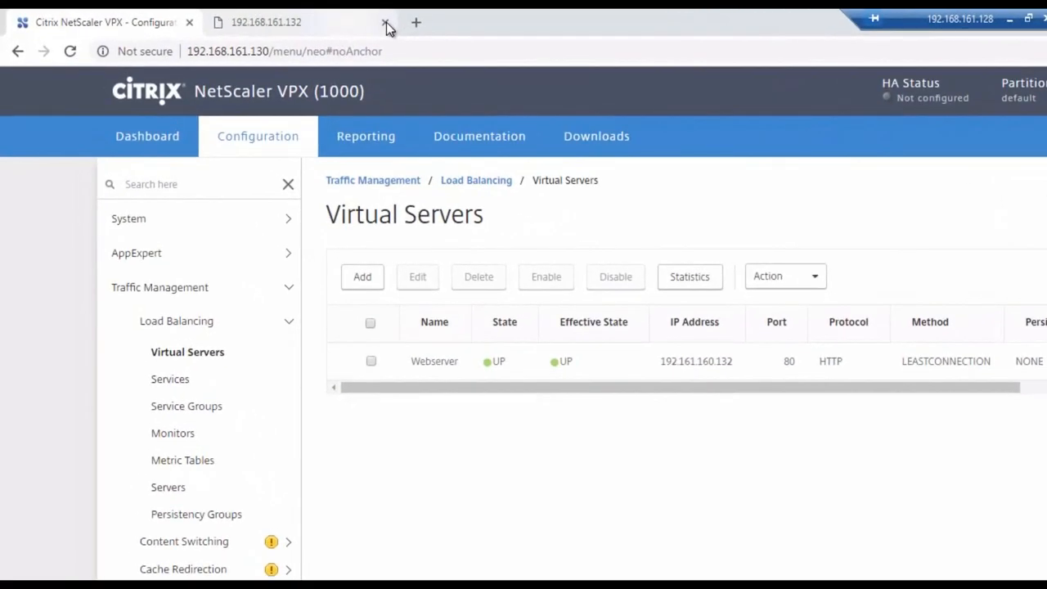
Close the old 192.168.161.132 browser tab.
click(385, 22)
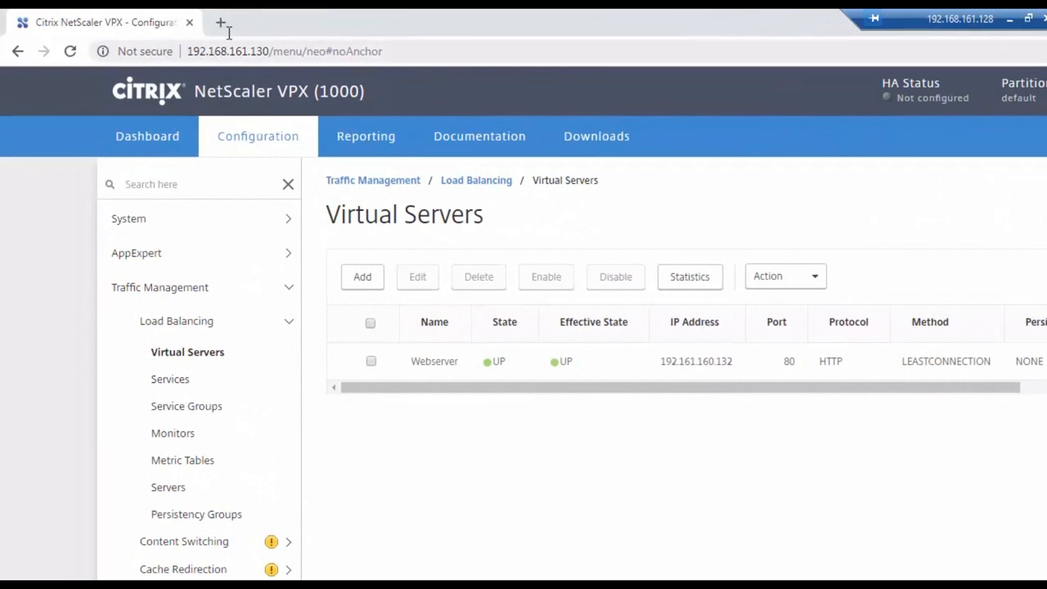
mouse_move(221, 22)
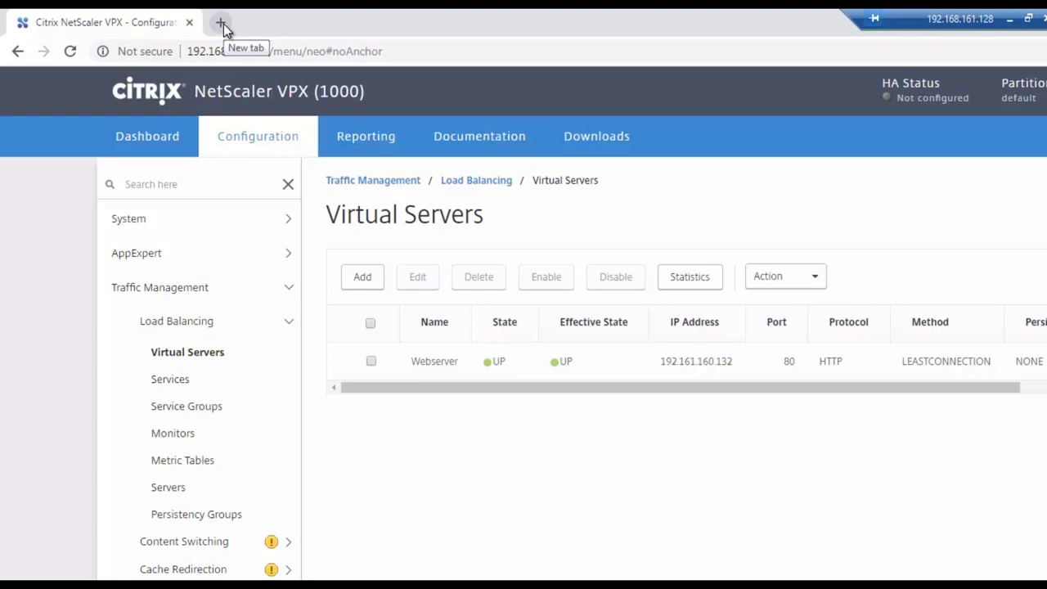
Test 192.168.161.132 in a new Chrome tab: Webserver 1, then Webserver 2; back to NetScaler.
click(220, 22)
text(192.168.161.132)
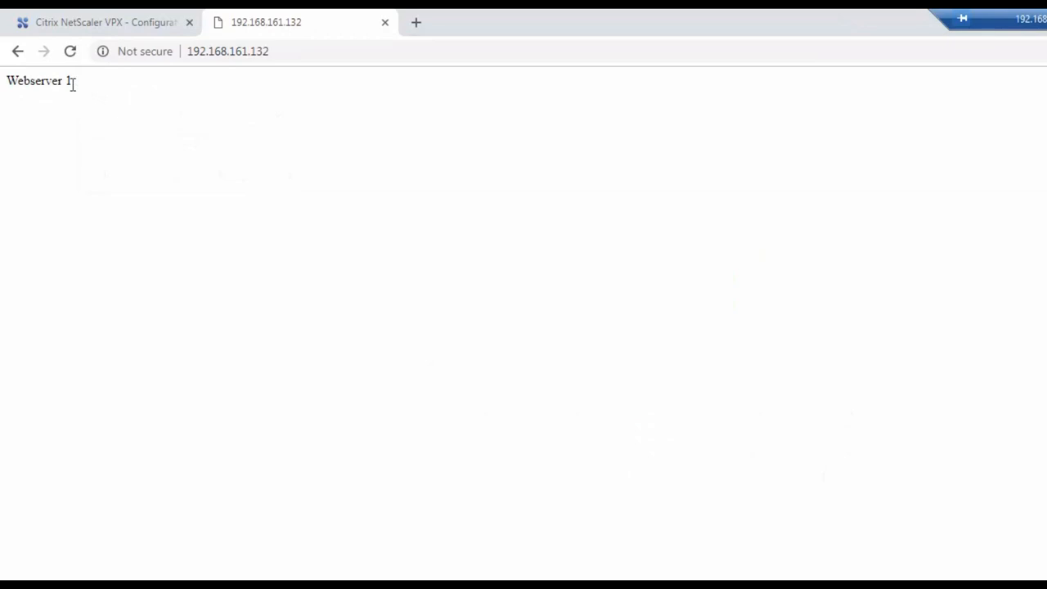
double_click(35, 80)
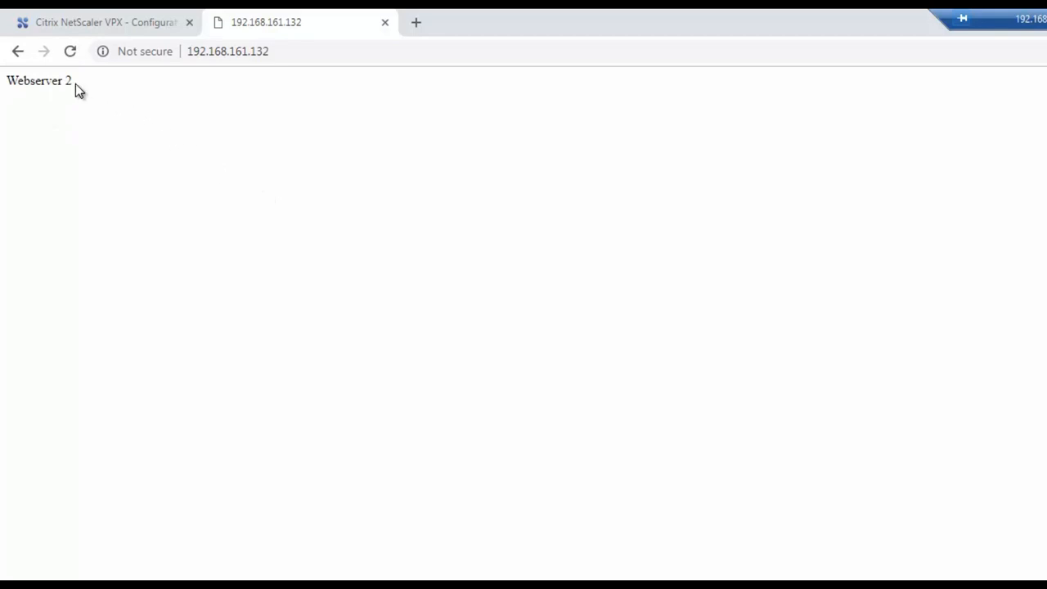
double_click(39, 80)
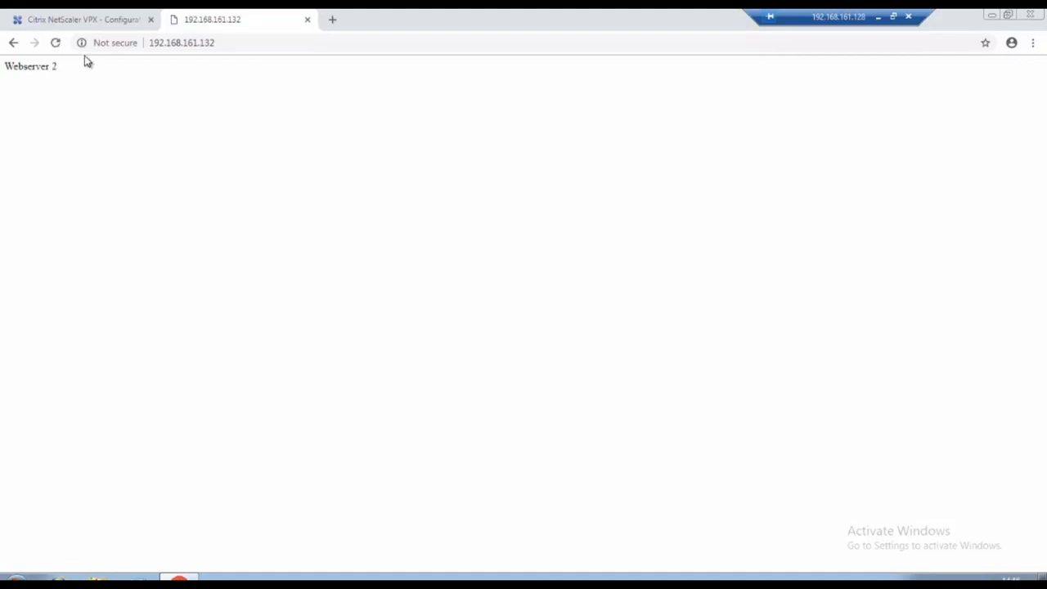
click(82, 18)
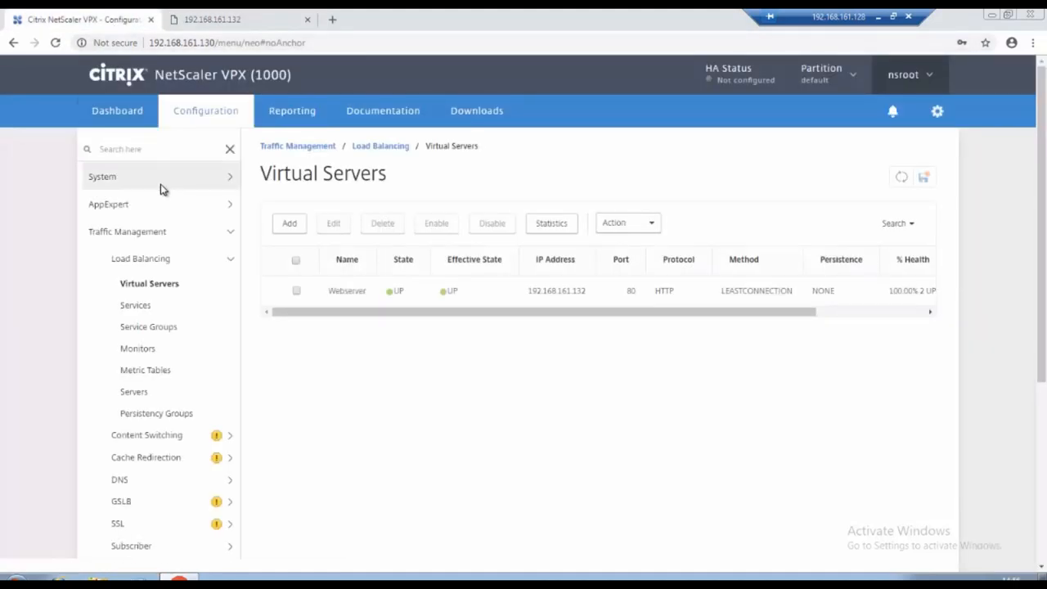